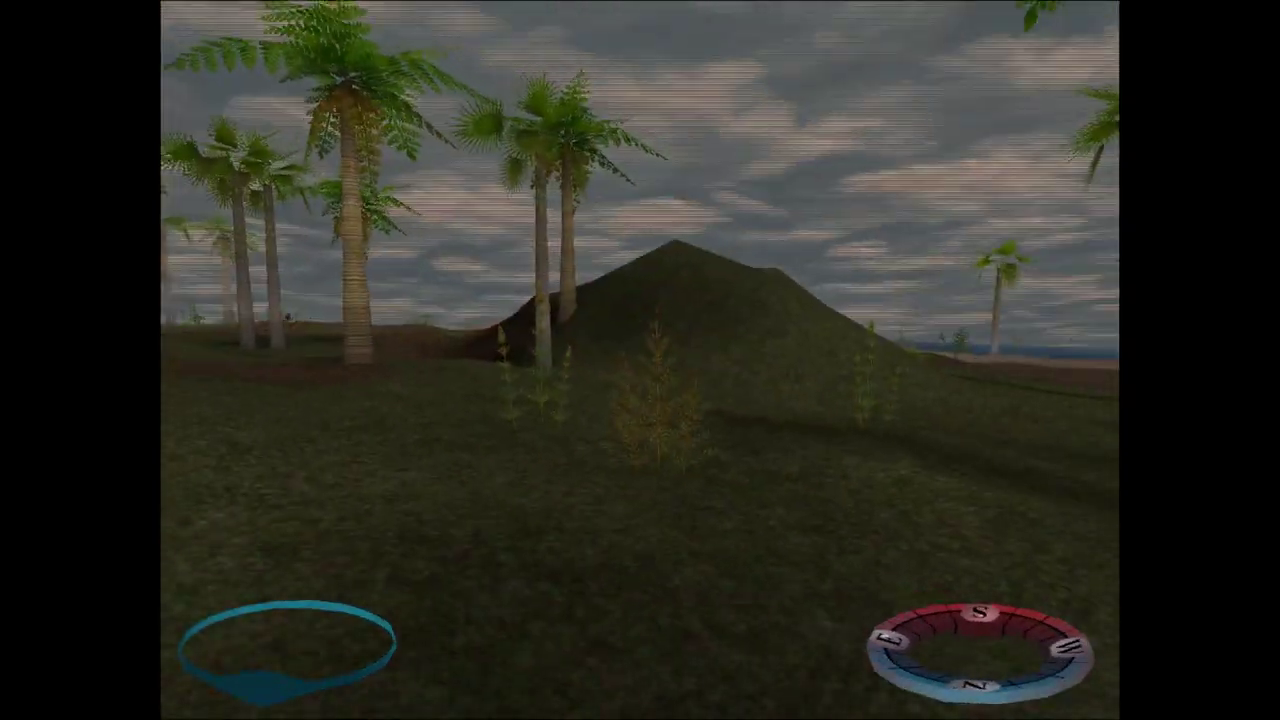
{"action": "mouse_move", "coordinate": [640, 360]}
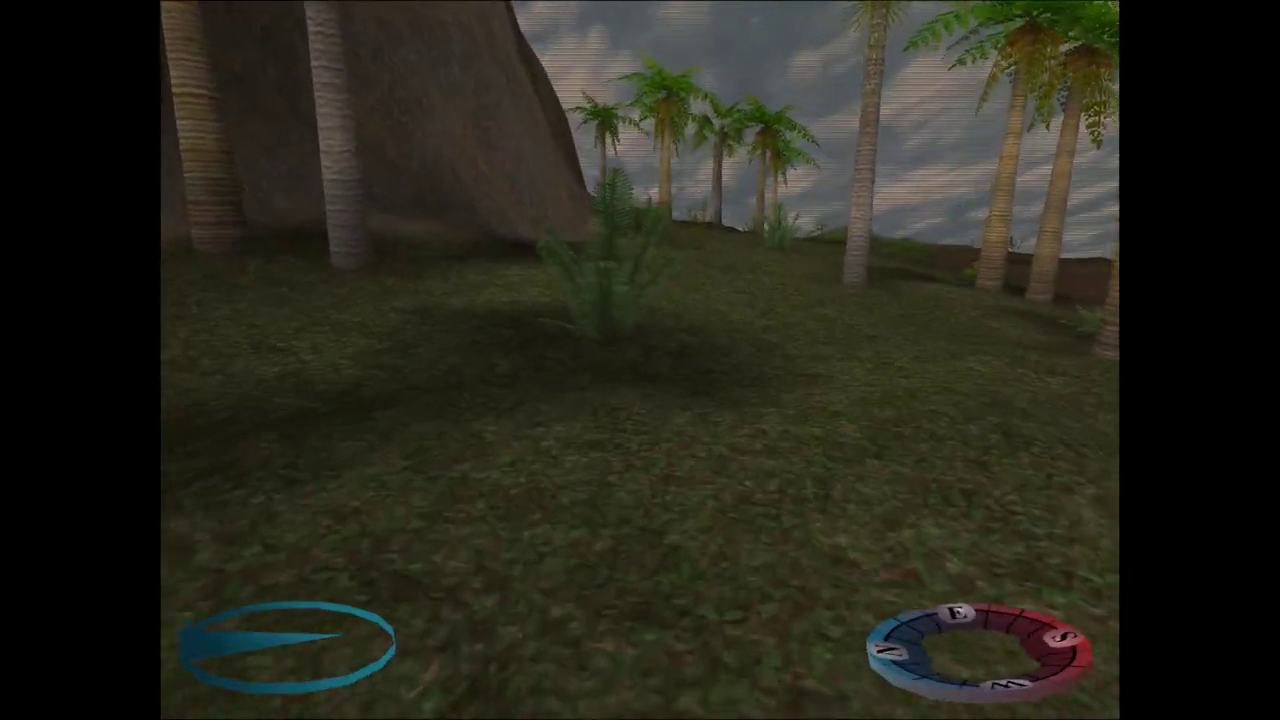
{"action": "mouse_move", "coordinate": [640, 360]}
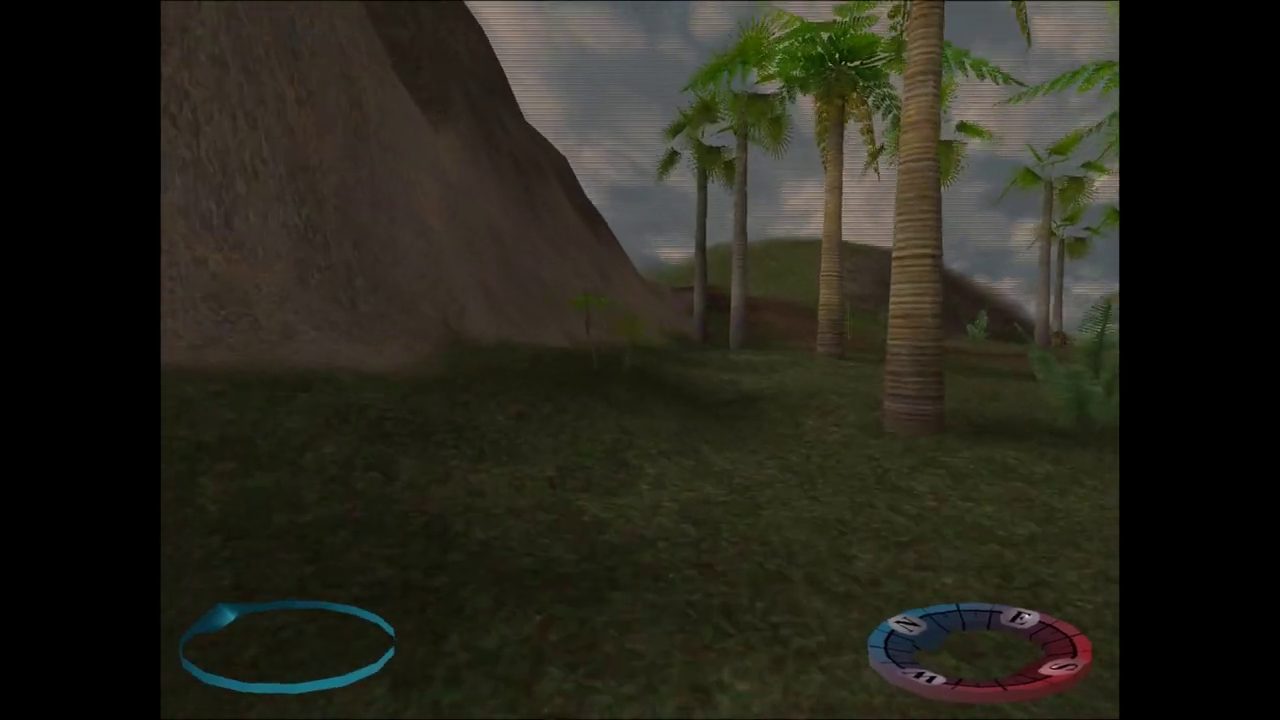
{"action": "mouse_move", "coordinate": [640, 360]}
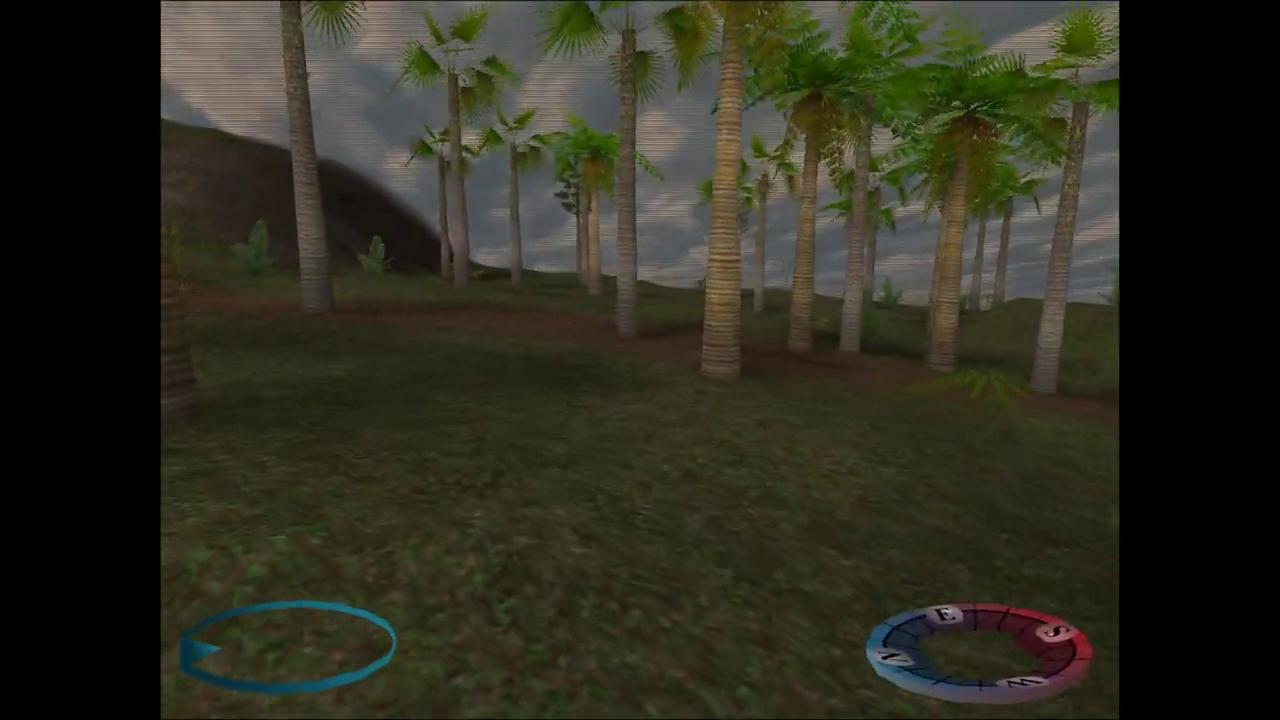
{"action": "mouse_move", "coordinate": [640, 360]}
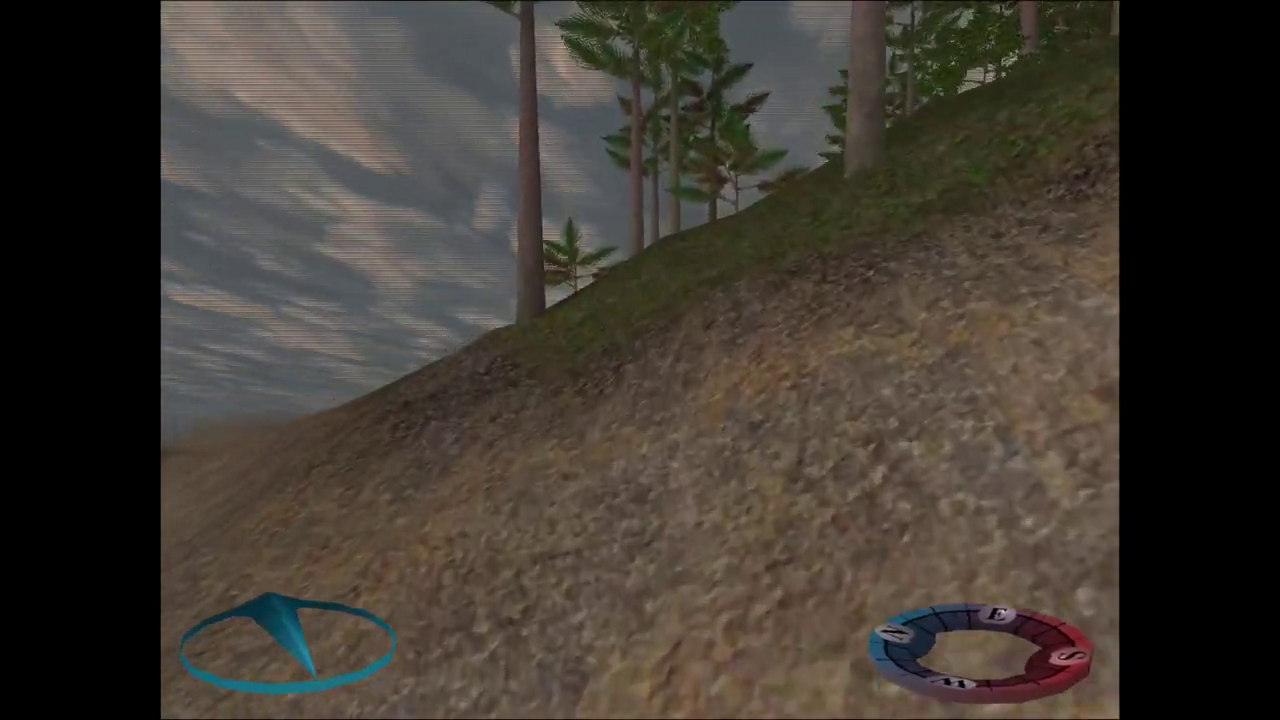
{"action": "mouse_move", "coordinate": [640, 360]}
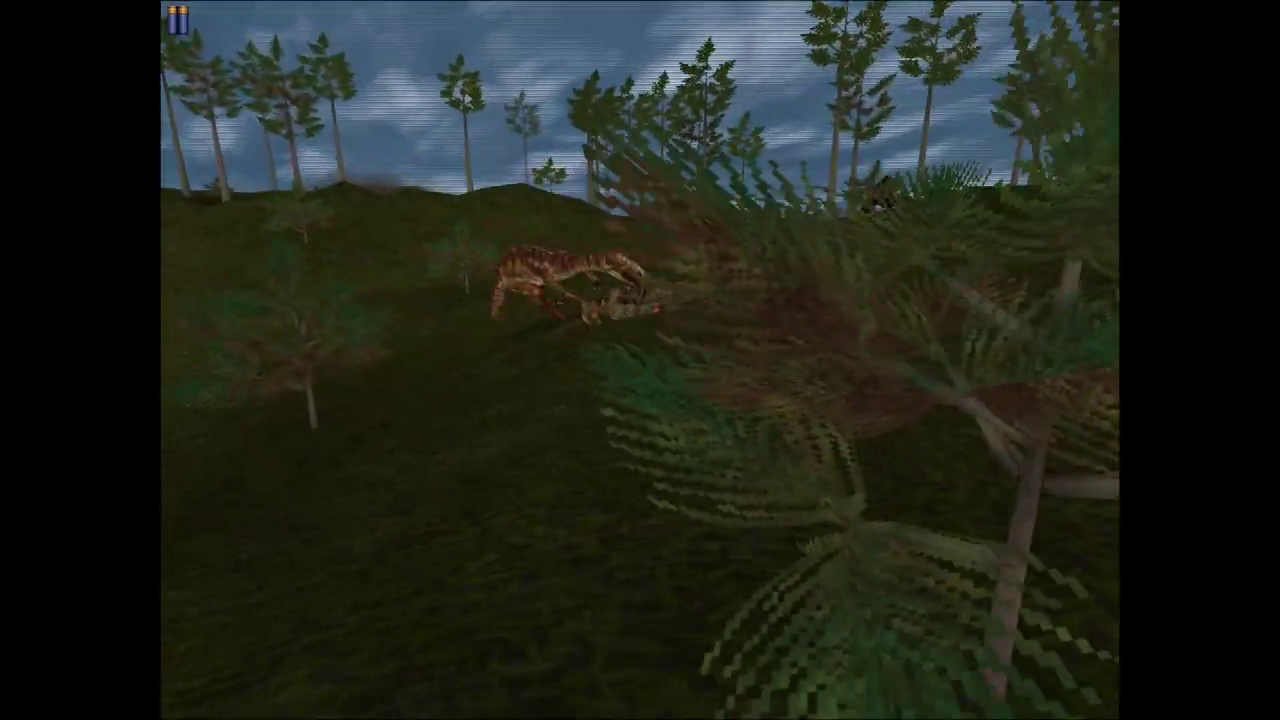
{"action": "mouse_move", "coordinate": [640, 360]}
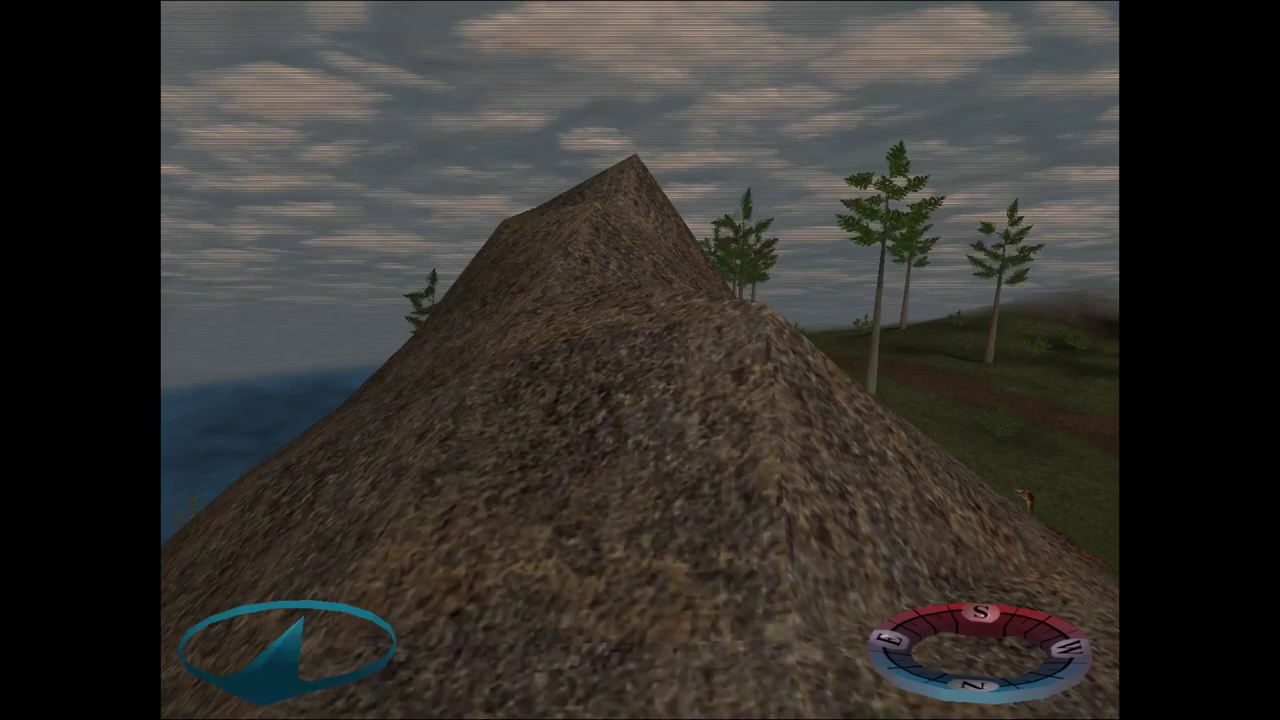
{"action": "mouse_move", "coordinate": [640, 360]}
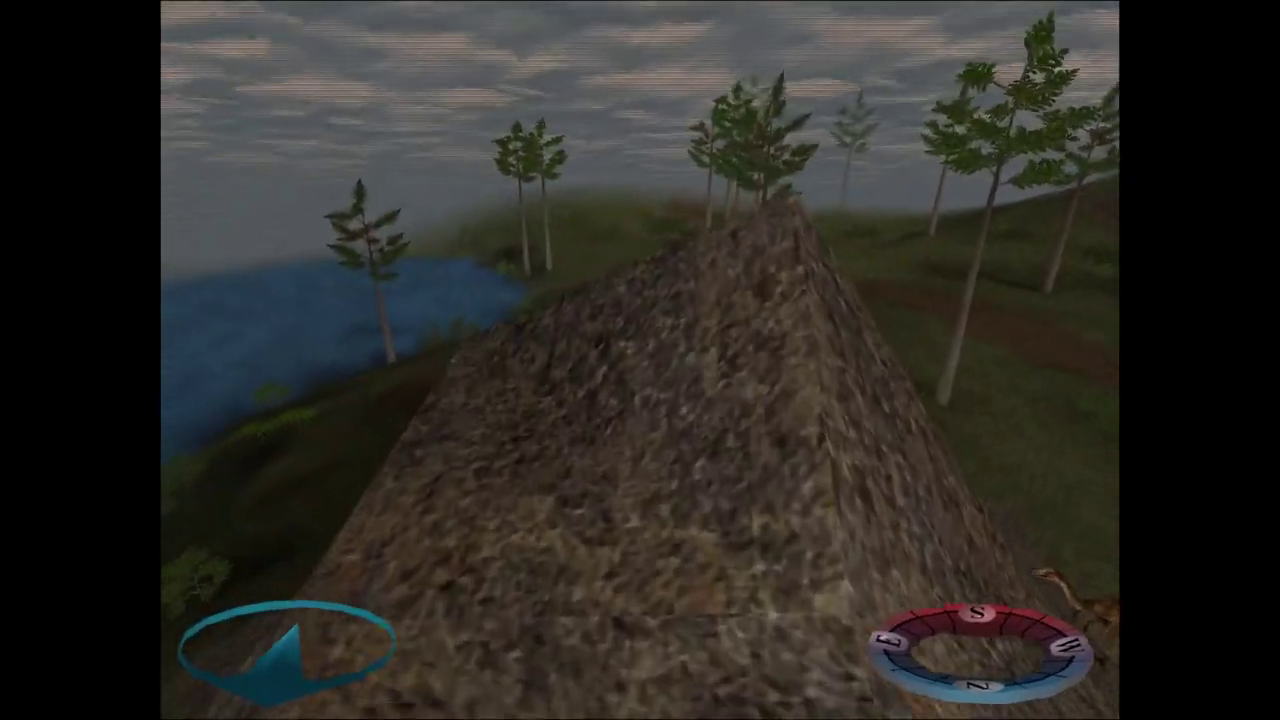
{"action": "mouse_move", "coordinate": [640, 360]}
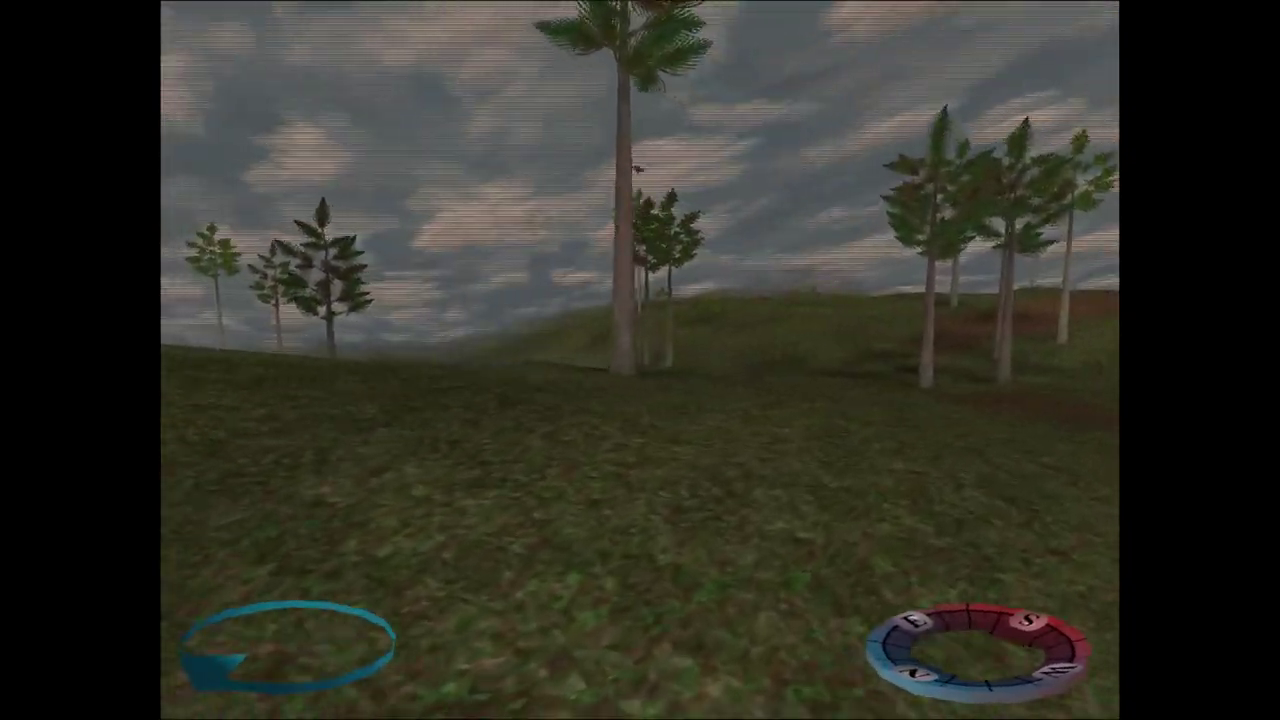
{"action": "mouse_move", "coordinate": [640, 360]}
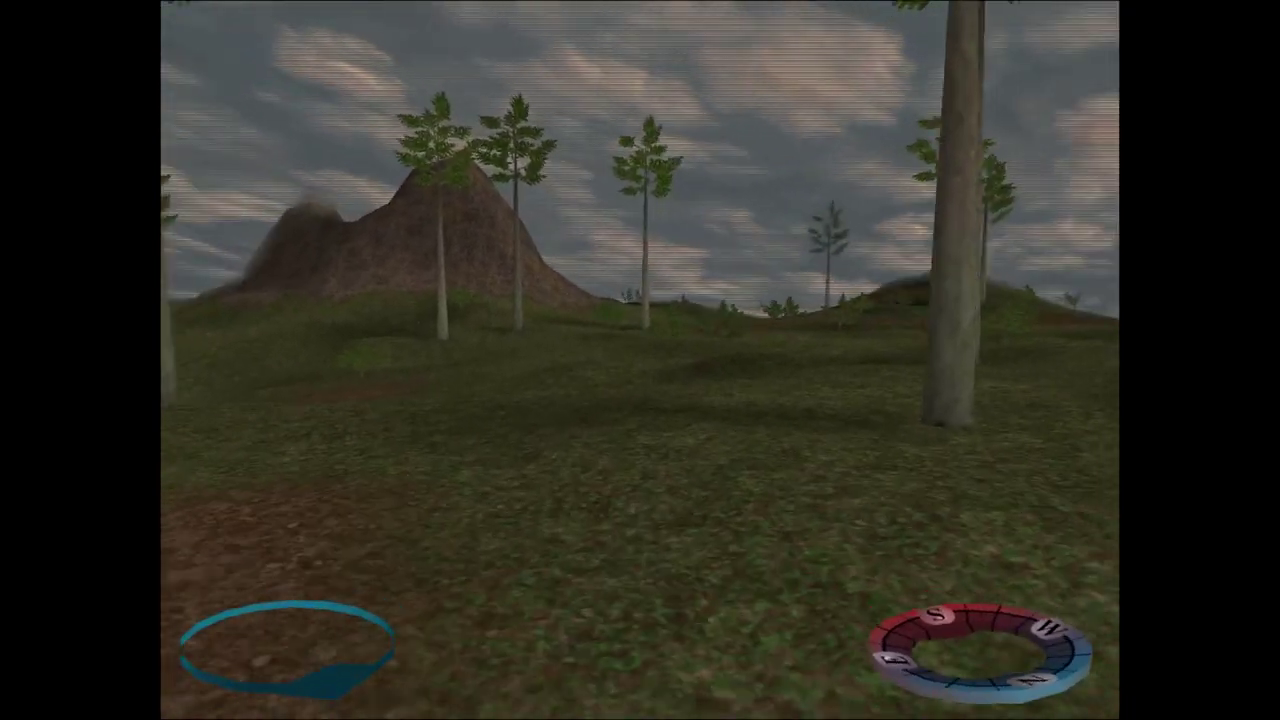
{"action": "mouse_move", "coordinate": [640, 360]}
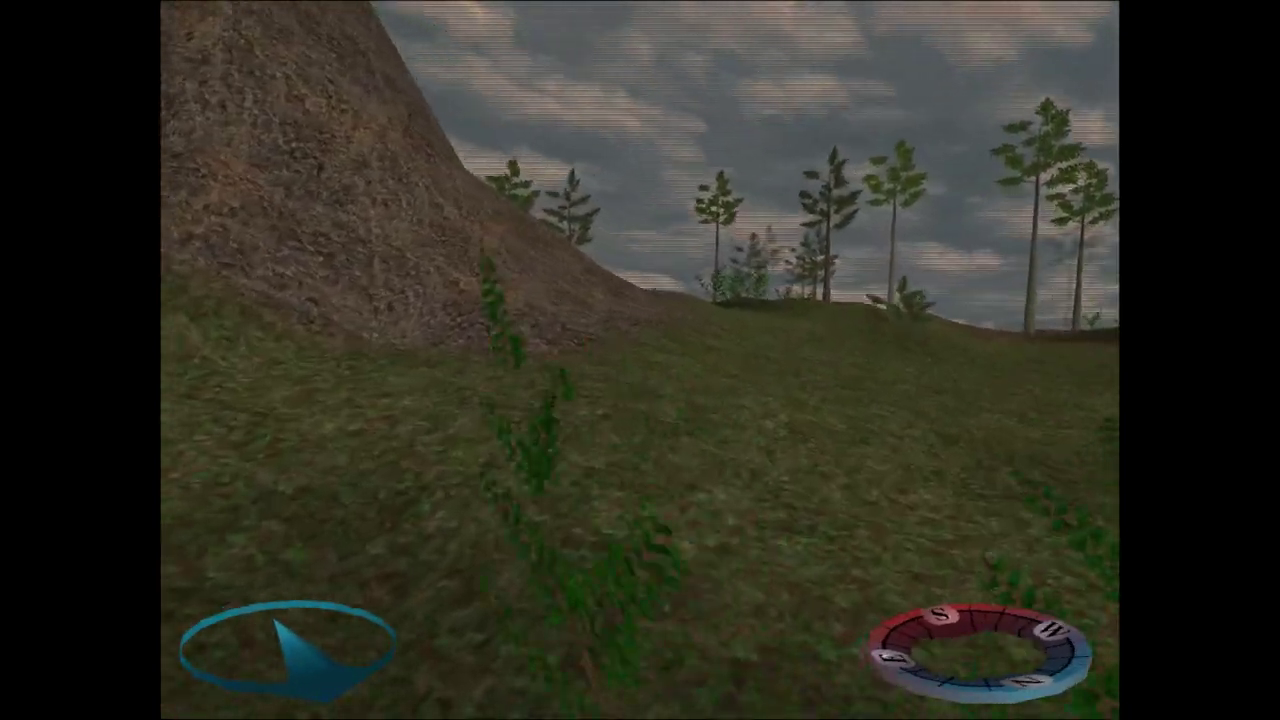
{"action": "mouse_move", "coordinate": [640, 360]}
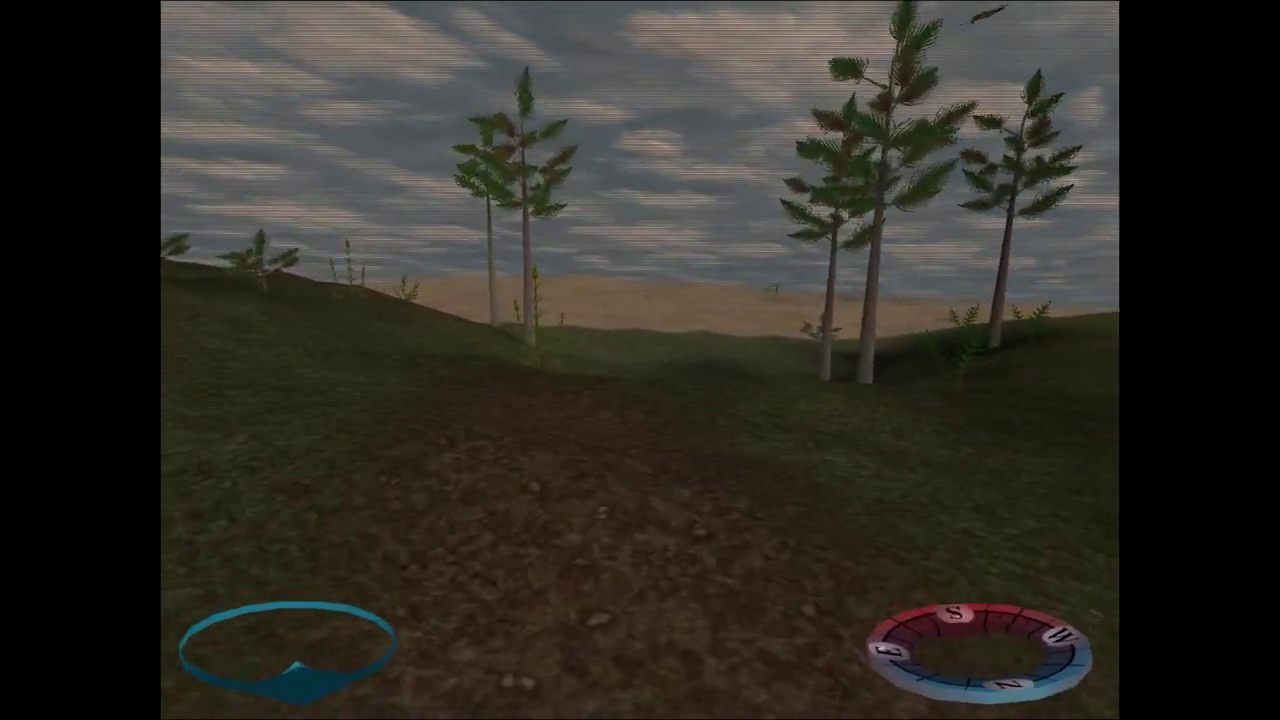
{"action": "mouse_move", "coordinate": [640, 360]}
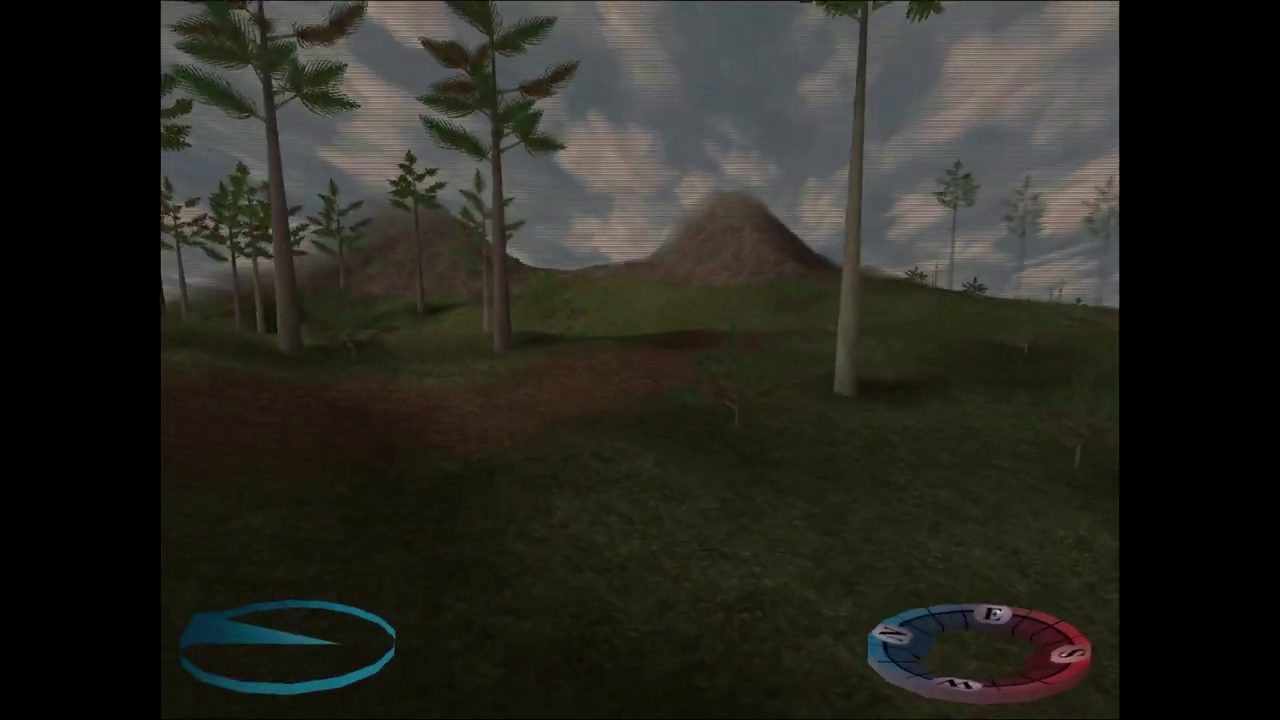
{"action": "mouse_move", "coordinate": [640, 360]}
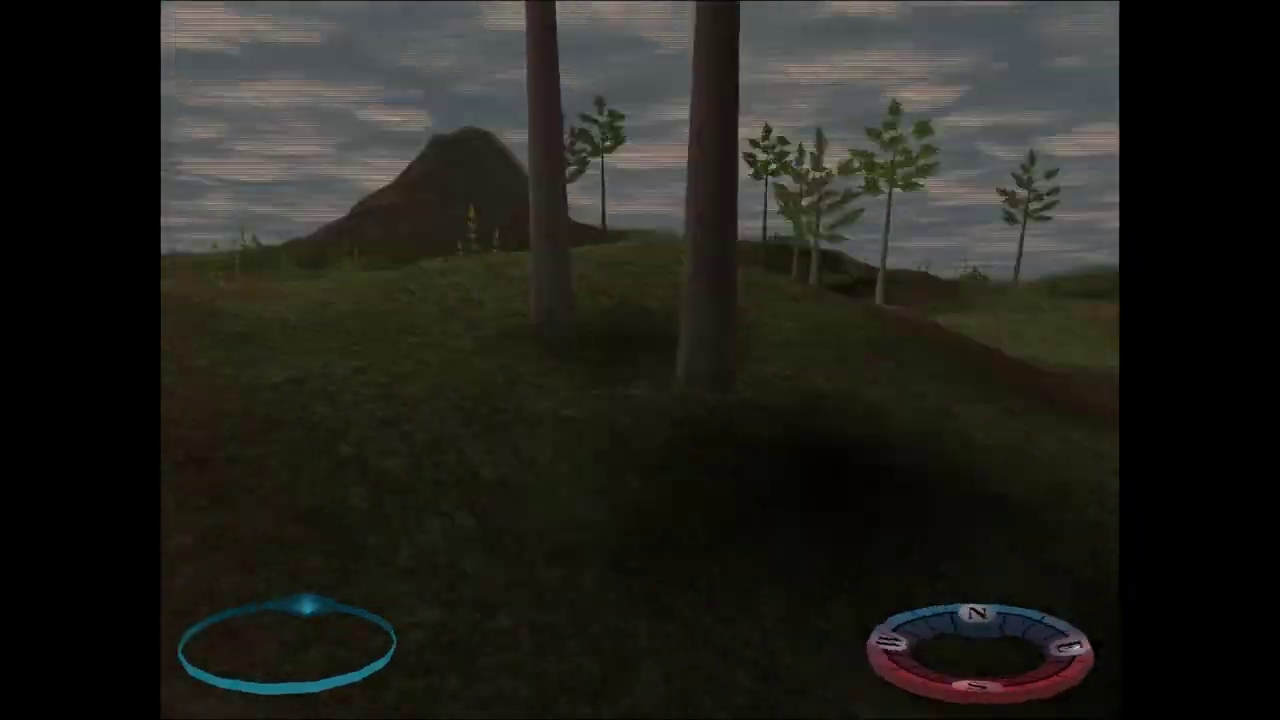
{"action": "mouse_move", "coordinate": [640, 360]}
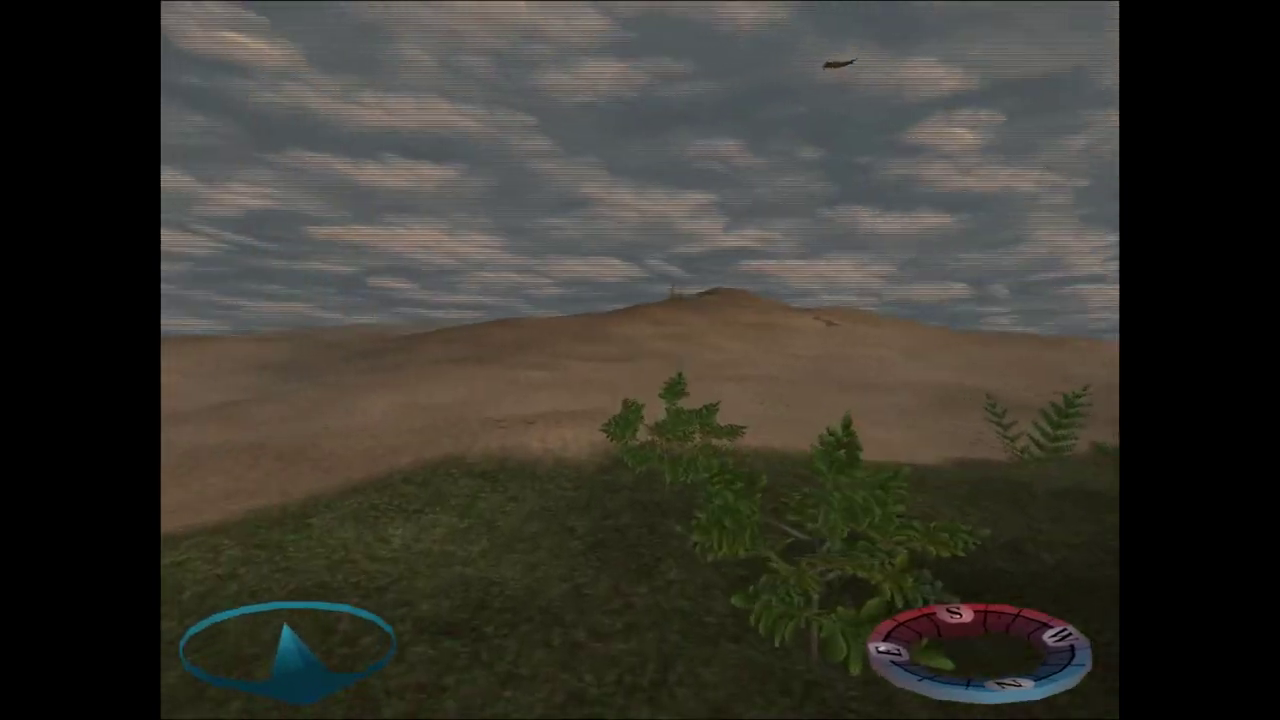
{"action": "mouse_move", "coordinate": [640, 360]}
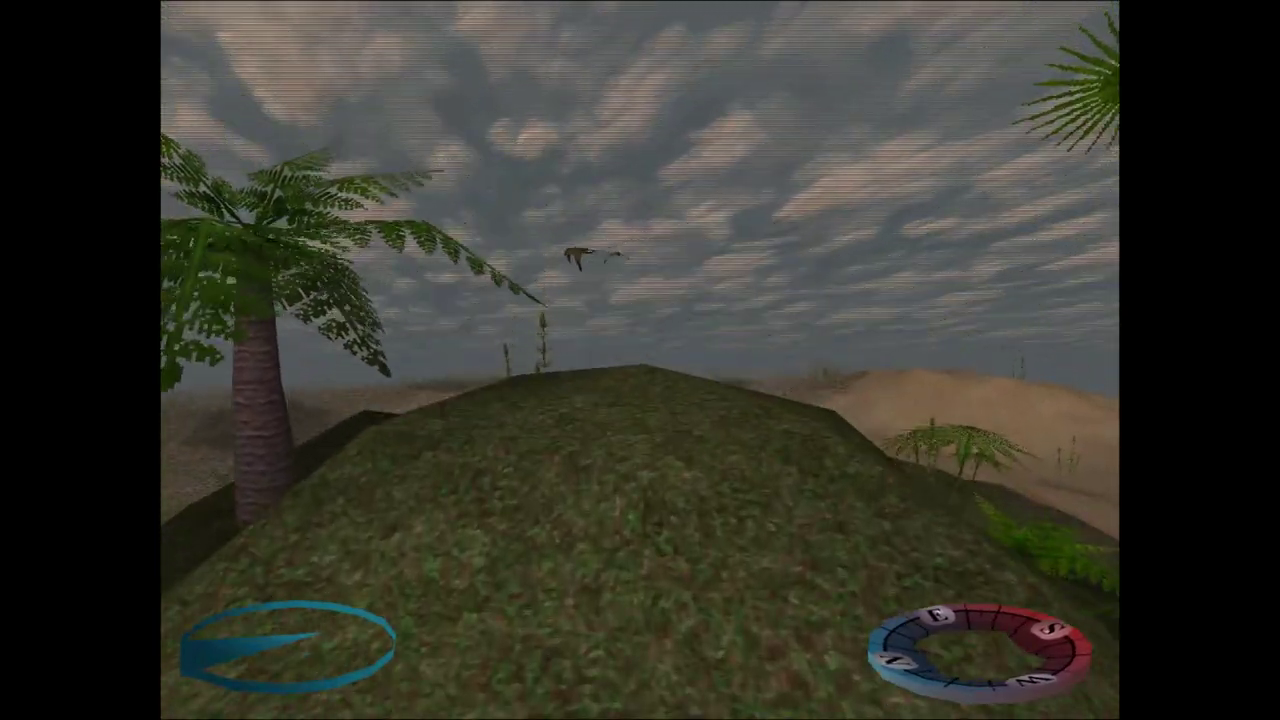
{"action": "mouse_move", "coordinate": [640, 360]}
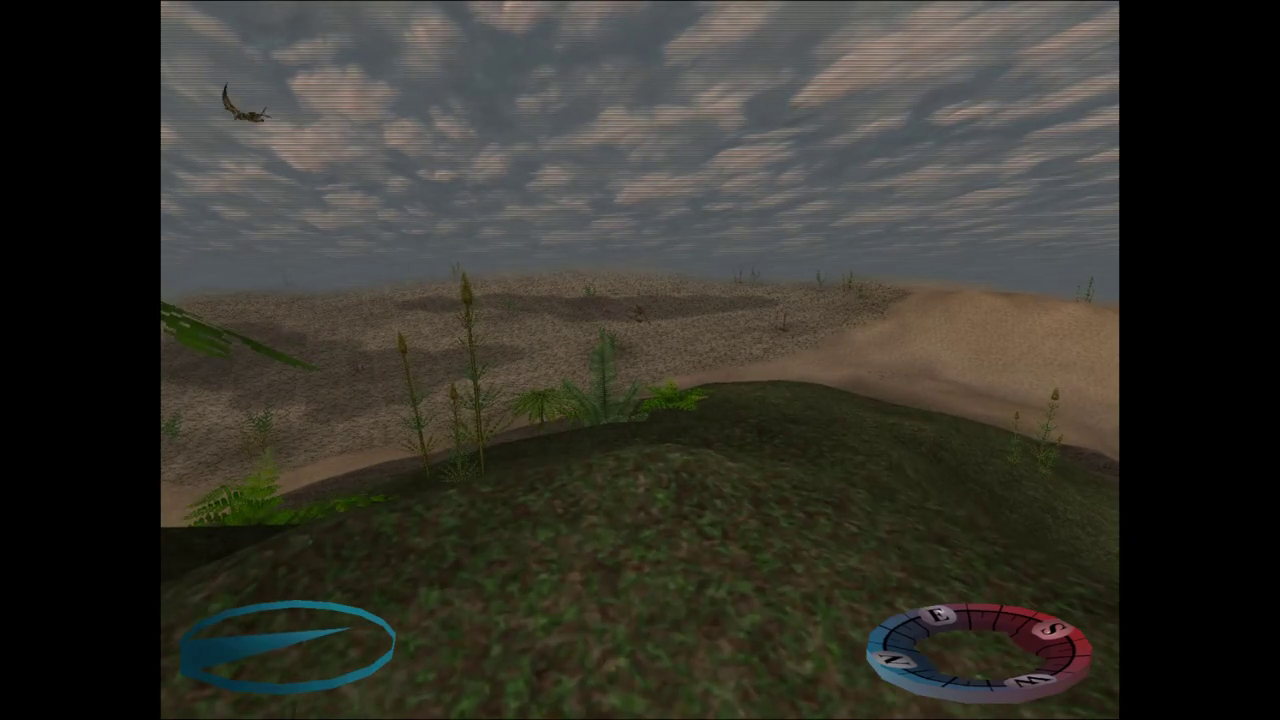
{"action": "mouse_move", "coordinate": [640, 360]}
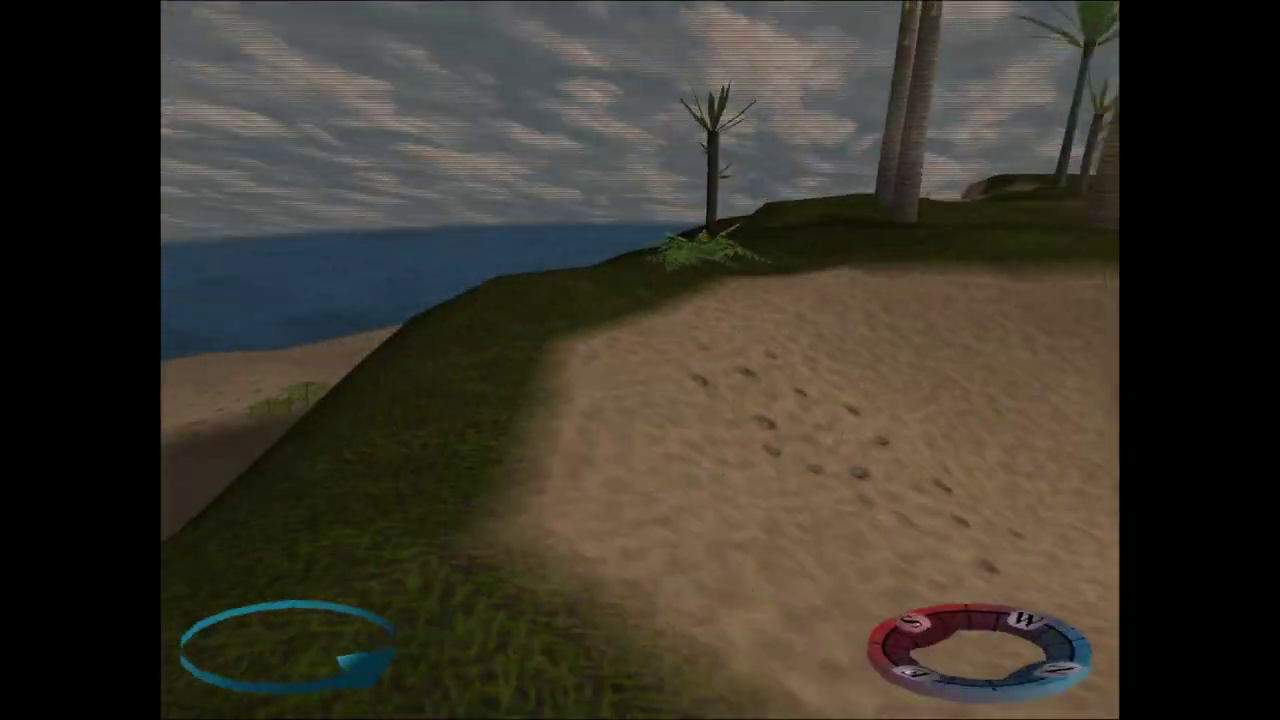
{"action": "mouse_move", "coordinate": [640, 360]}
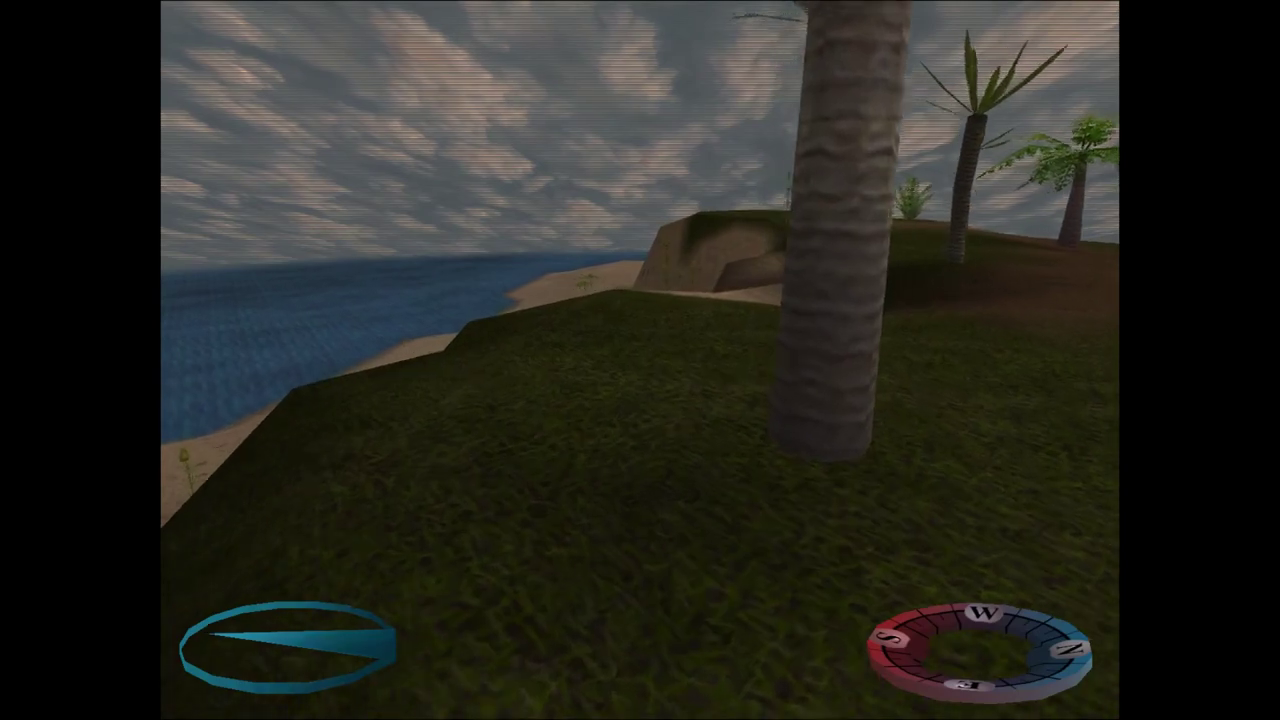
{"action": "mouse_move", "coordinate": [640, 360]}
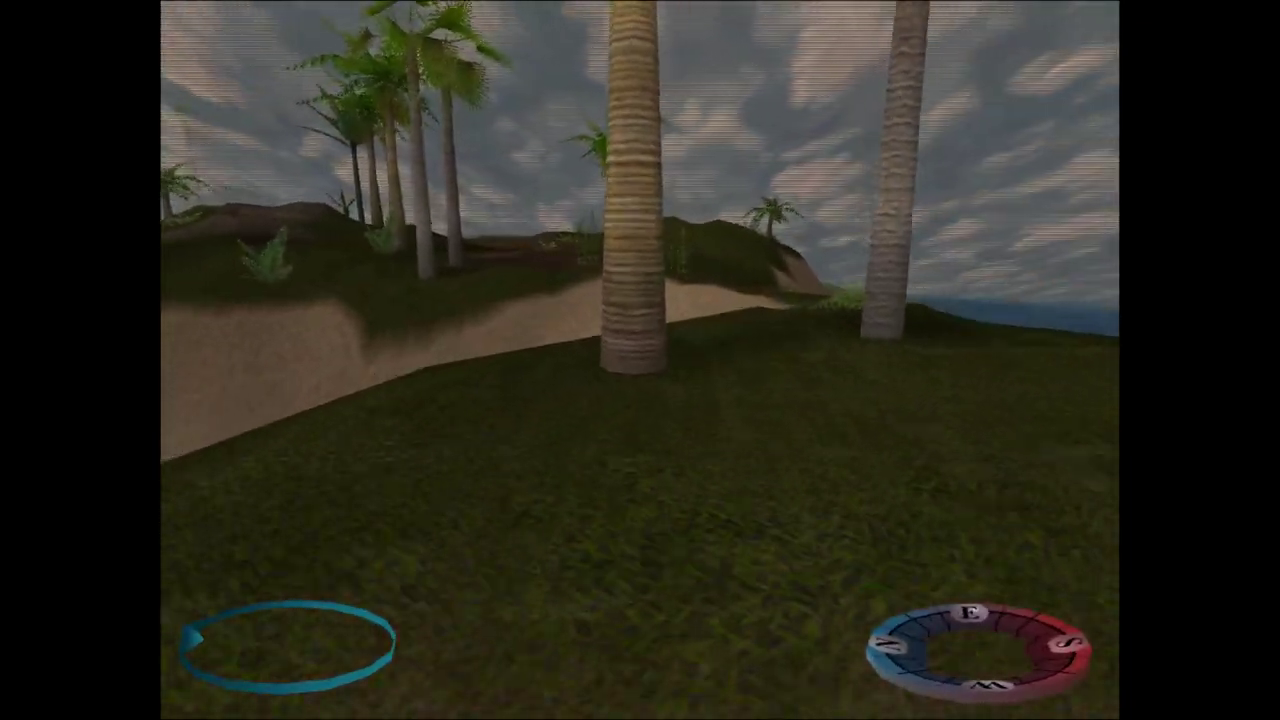
{"action": "mouse_move", "coordinate": [640, 360]}
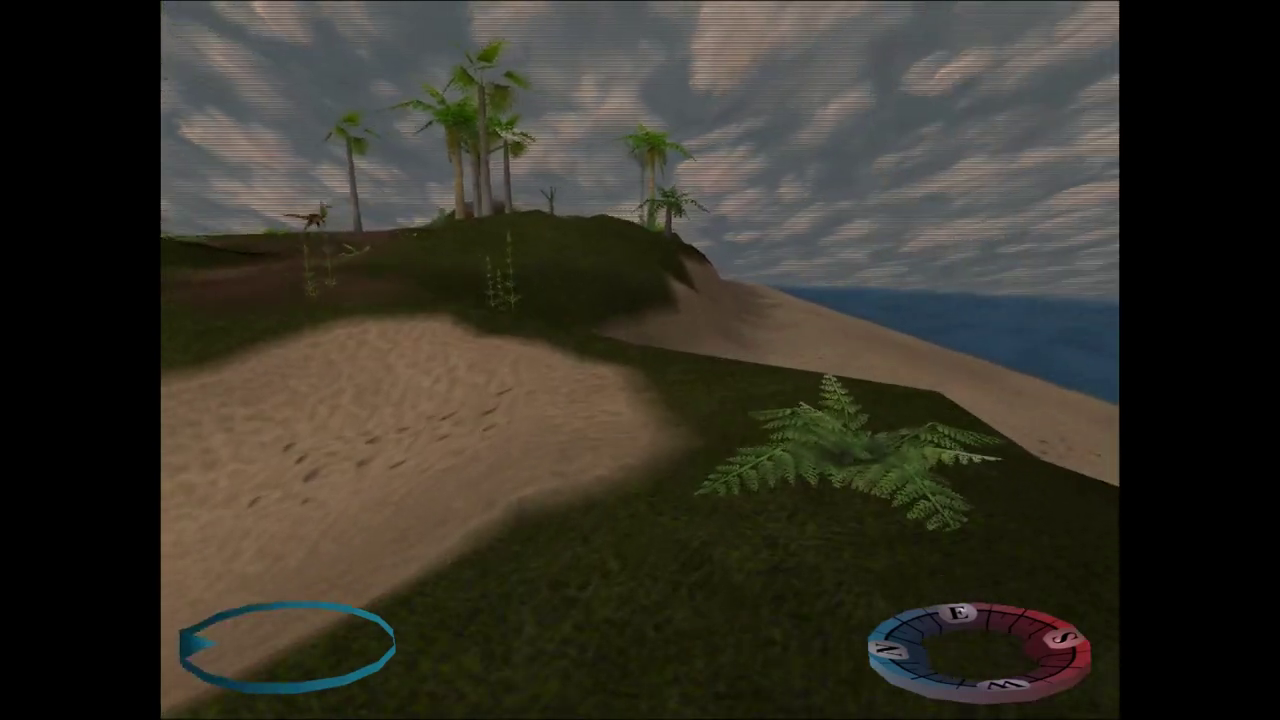
{"action": "mouse_move", "coordinate": [640, 360]}
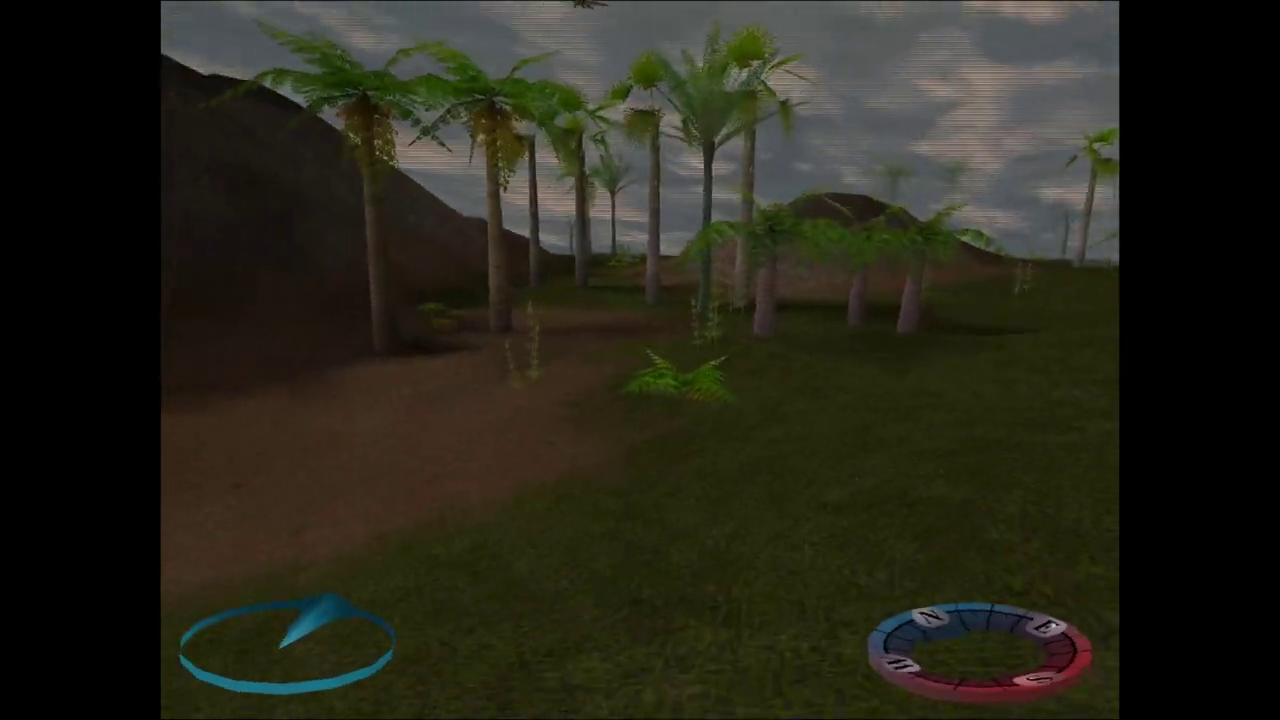
{"action": "mouse_move", "coordinate": [640, 360]}
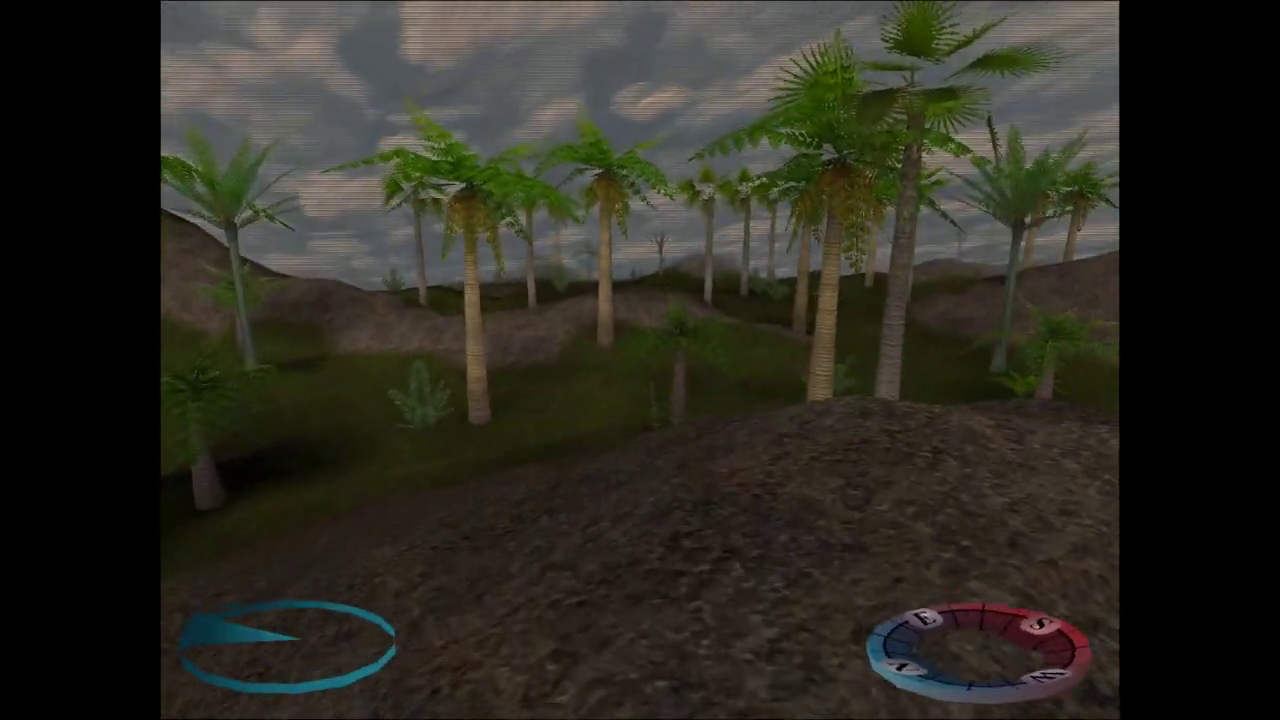
{"action": "mouse_move", "coordinate": [640, 360]}
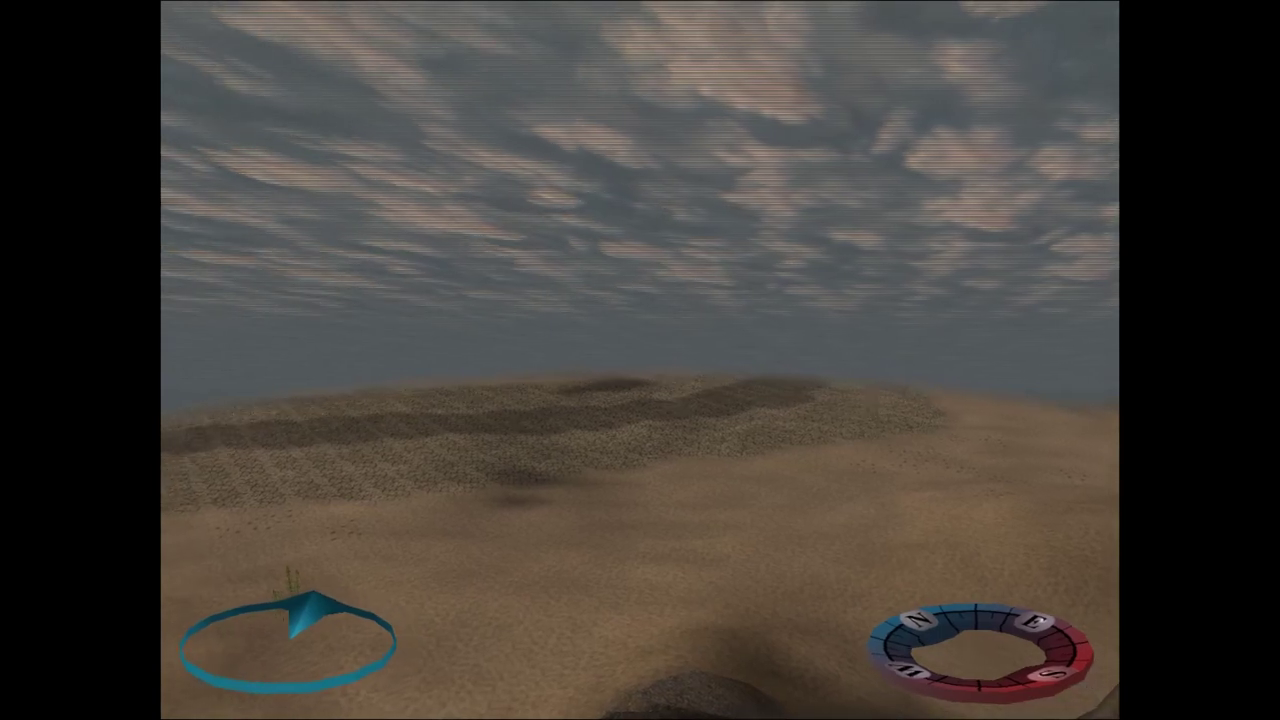
{"action": "mouse_move", "coordinate": [640, 360]}
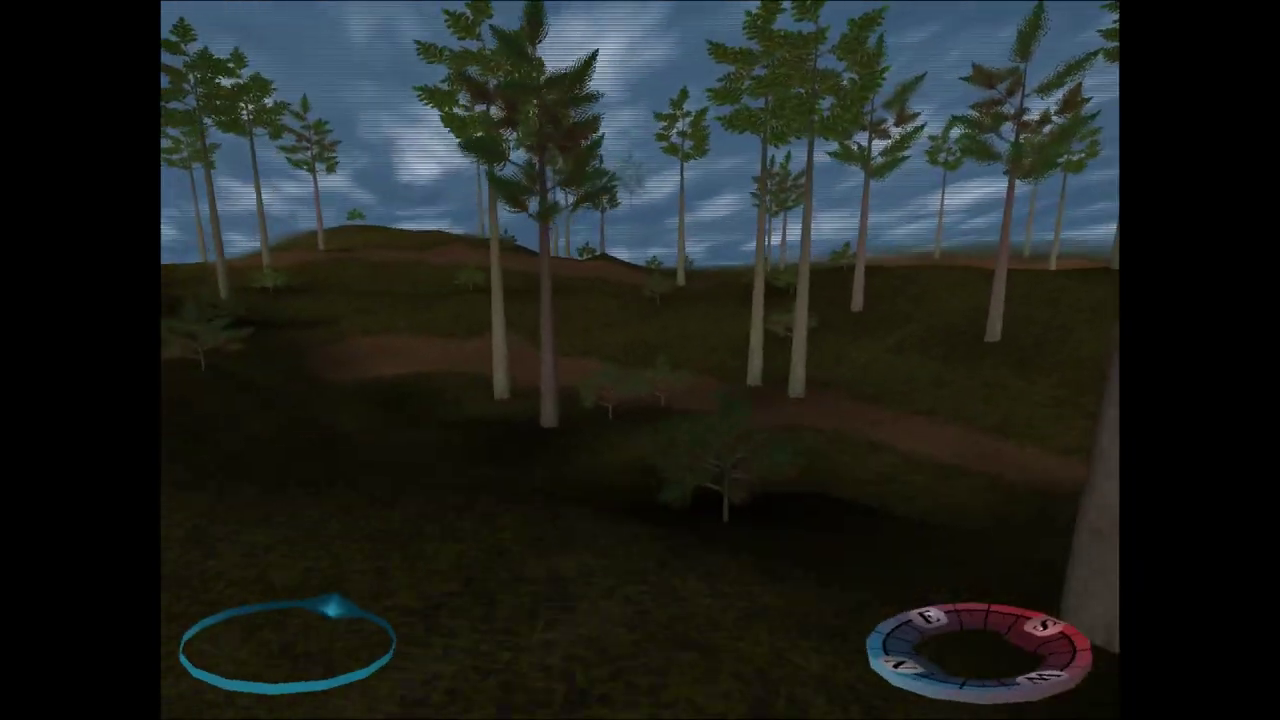
{"action": "mouse_move", "coordinate": [640, 360]}
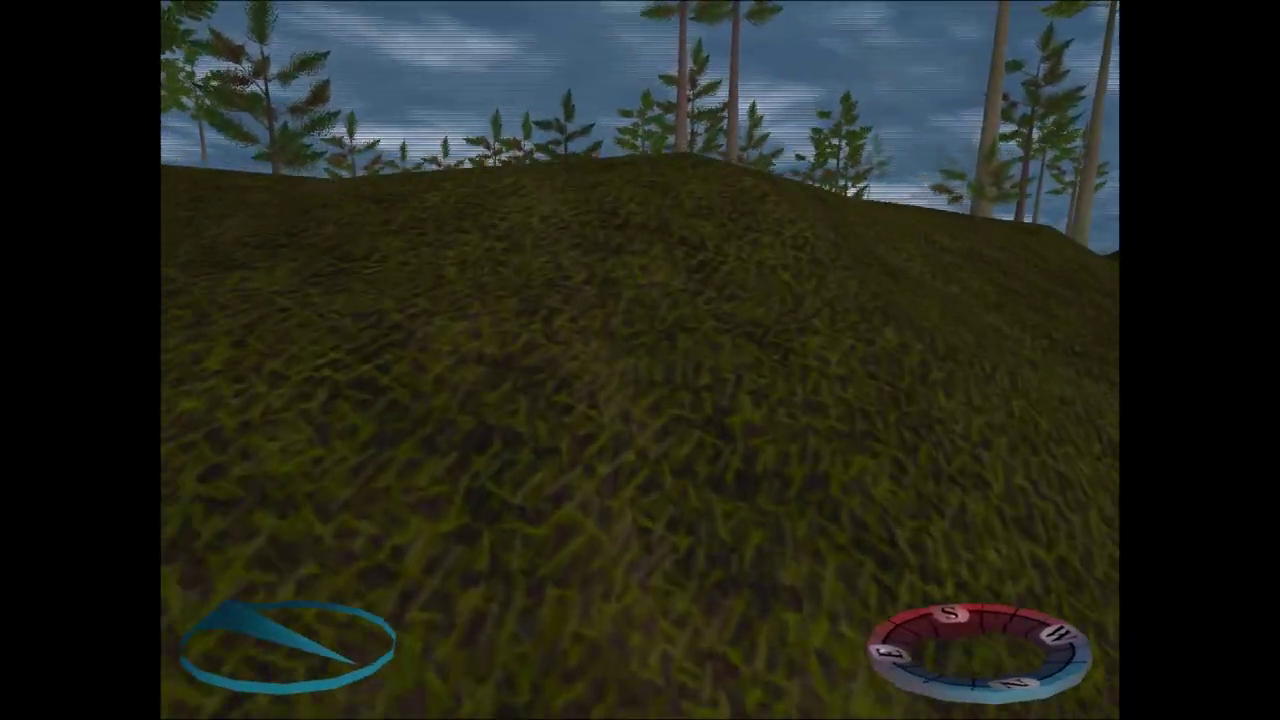
{"action": "mouse_move", "coordinate": [640, 360]}
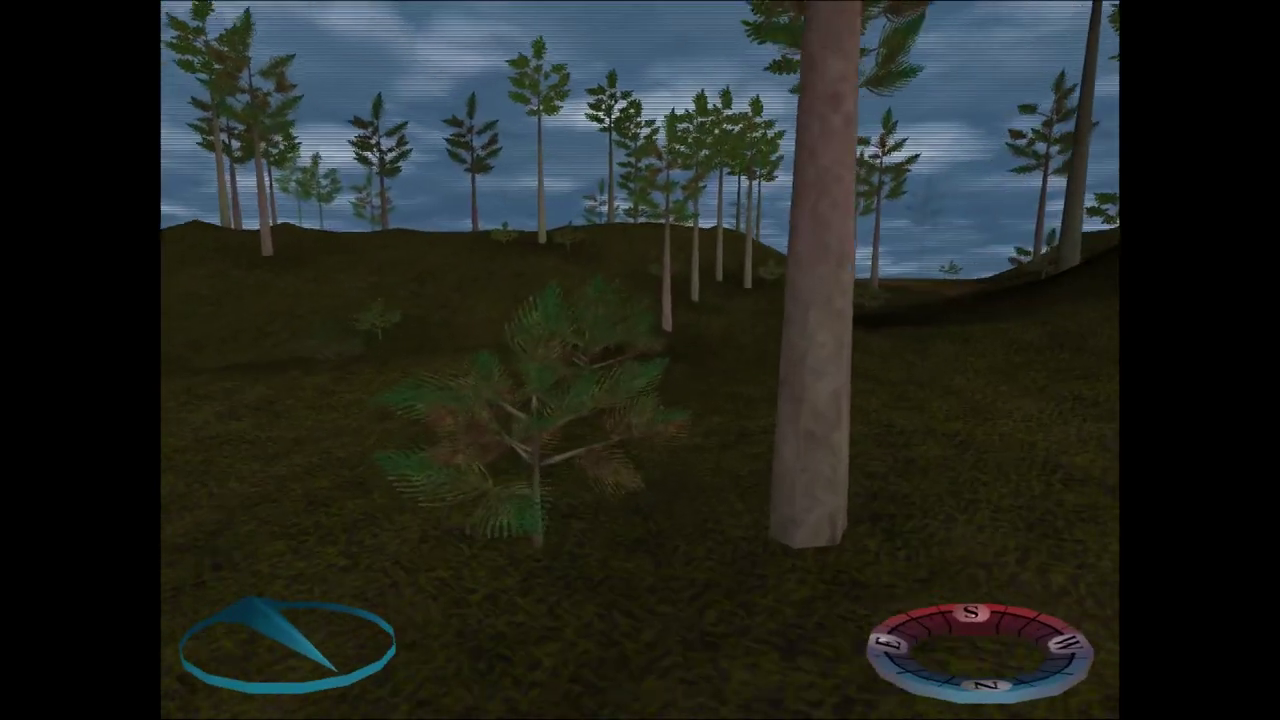
{"action": "mouse_move", "coordinate": [640, 360]}
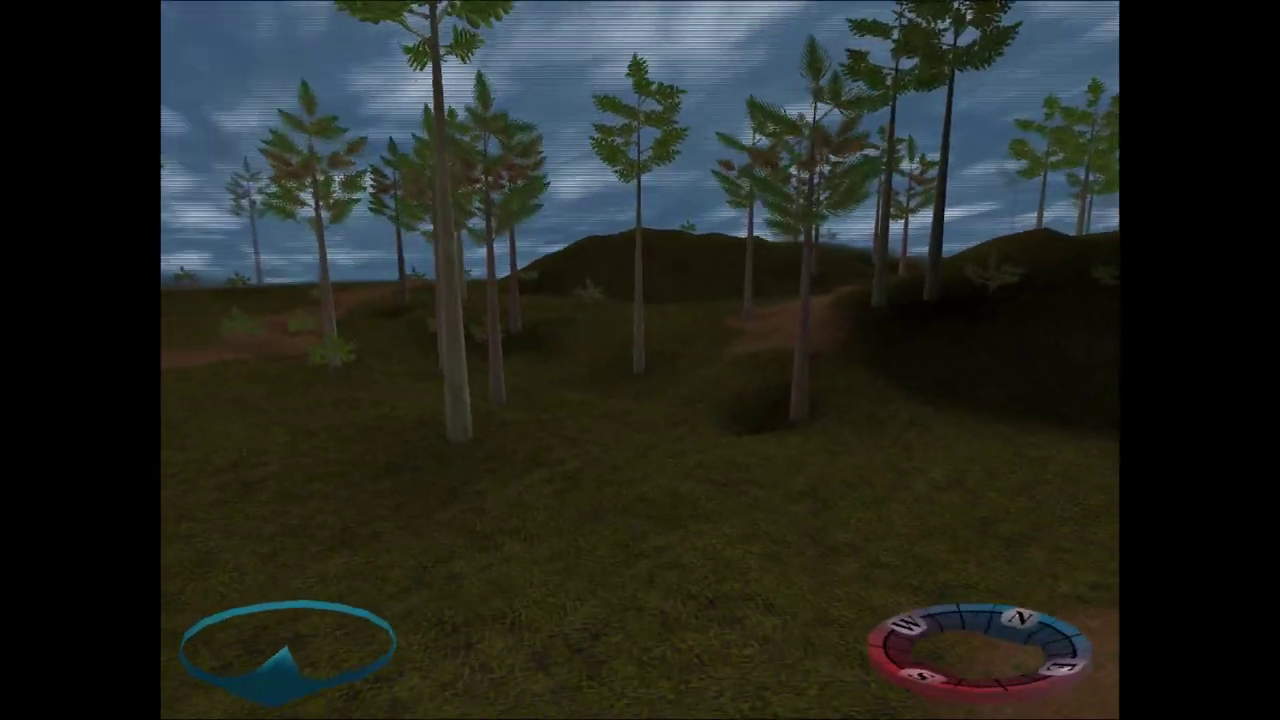
Check the map while trekking through the pine forest toward the hill crest.
{"action": "key", "text": "m"}
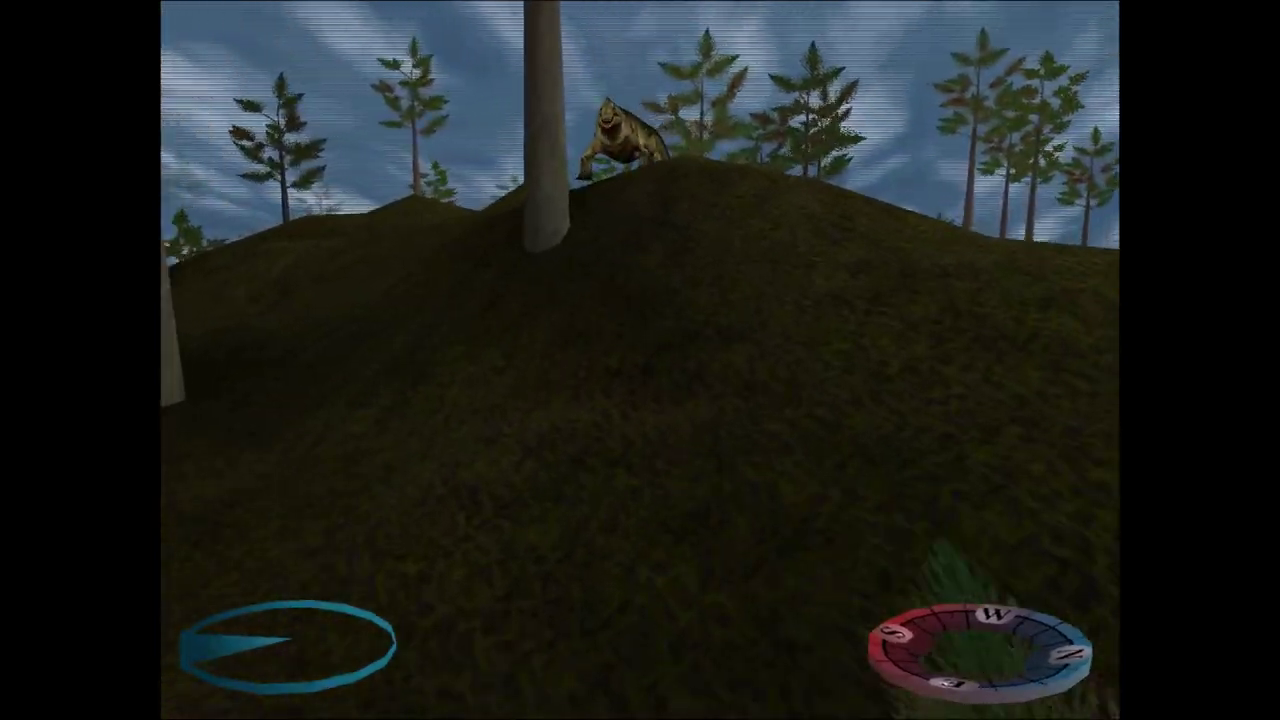
{"action": "mouse_move", "coordinate": [640, 360]}
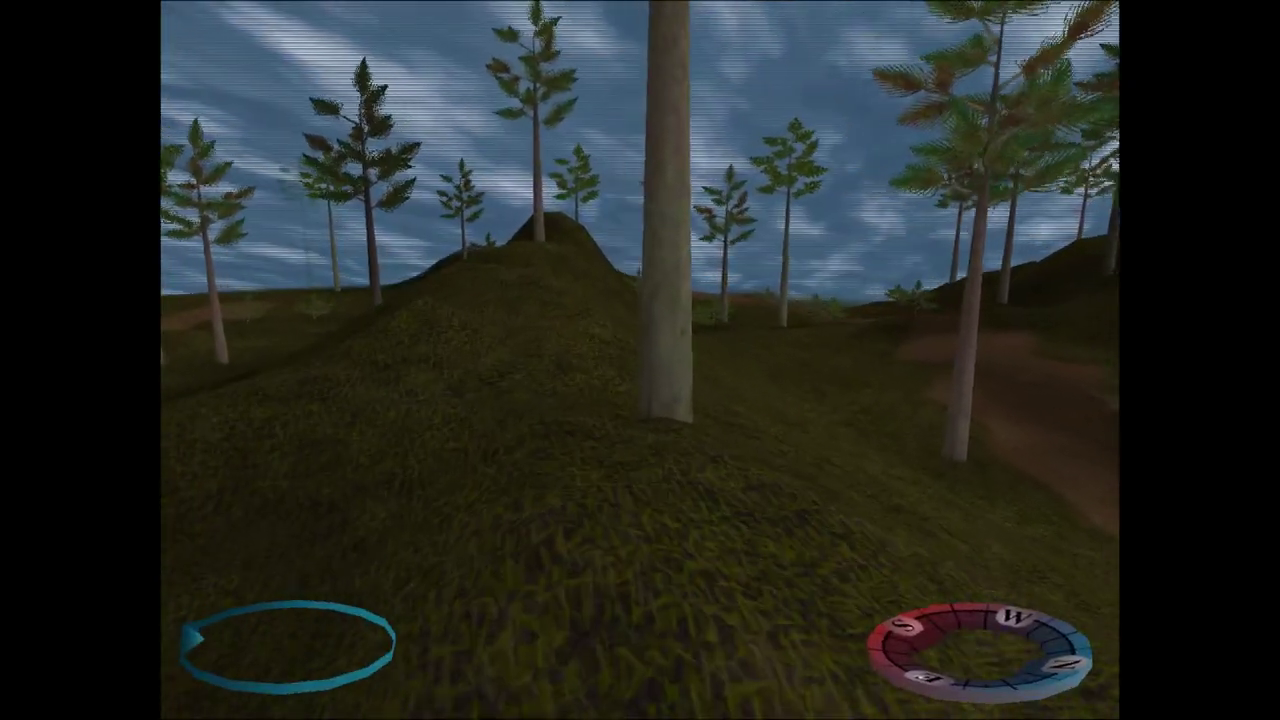
{"action": "mouse_move", "coordinate": [640, 360]}
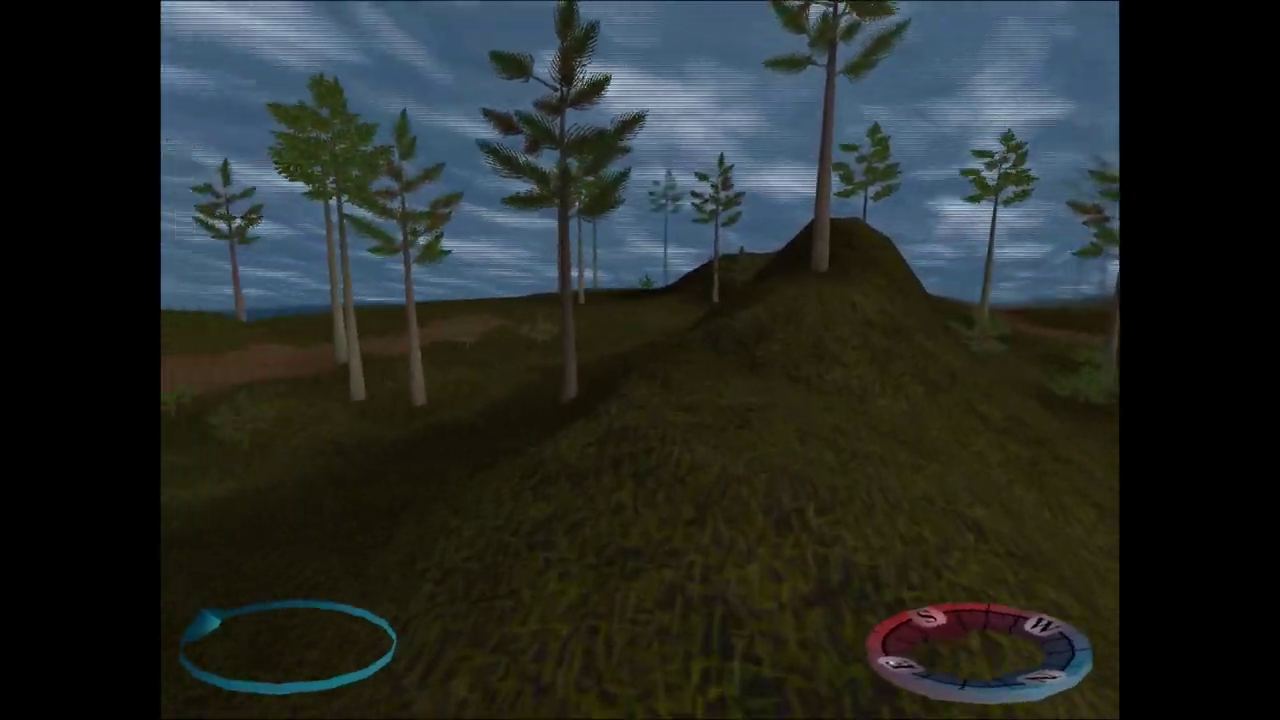
{"action": "mouse_move", "coordinate": [640, 360]}
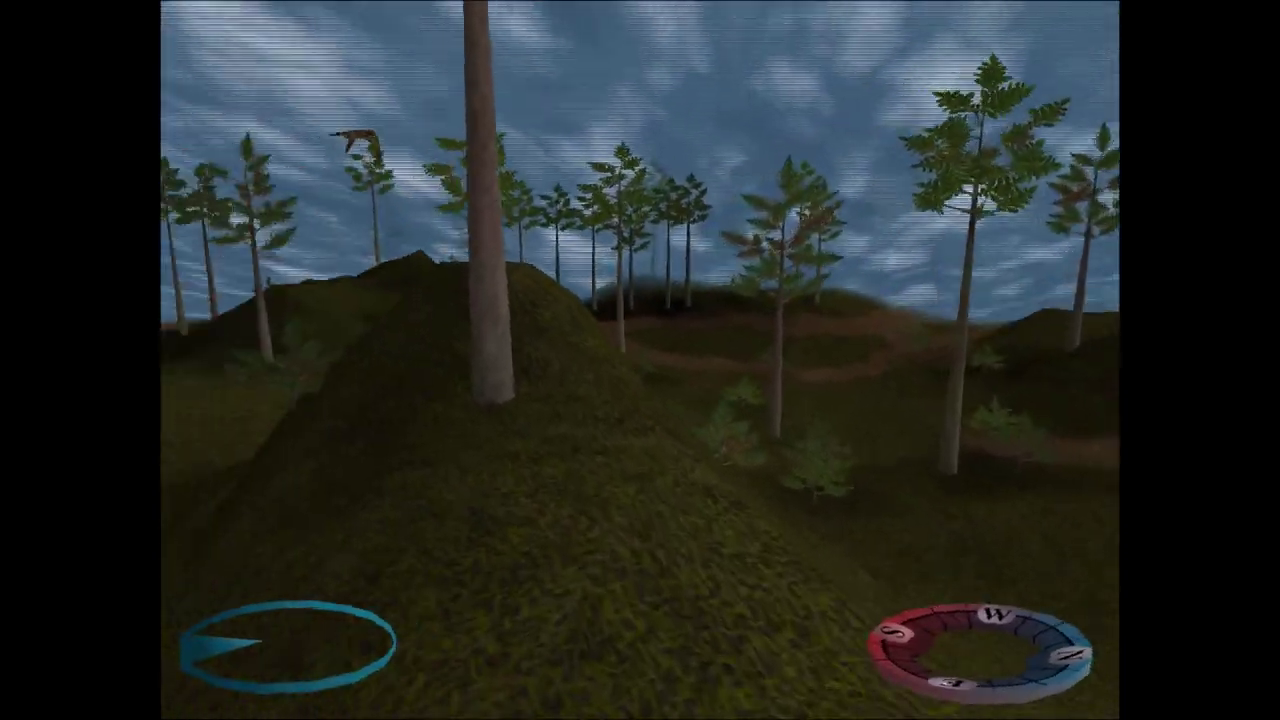
{"action": "mouse_move", "coordinate": [640, 360]}
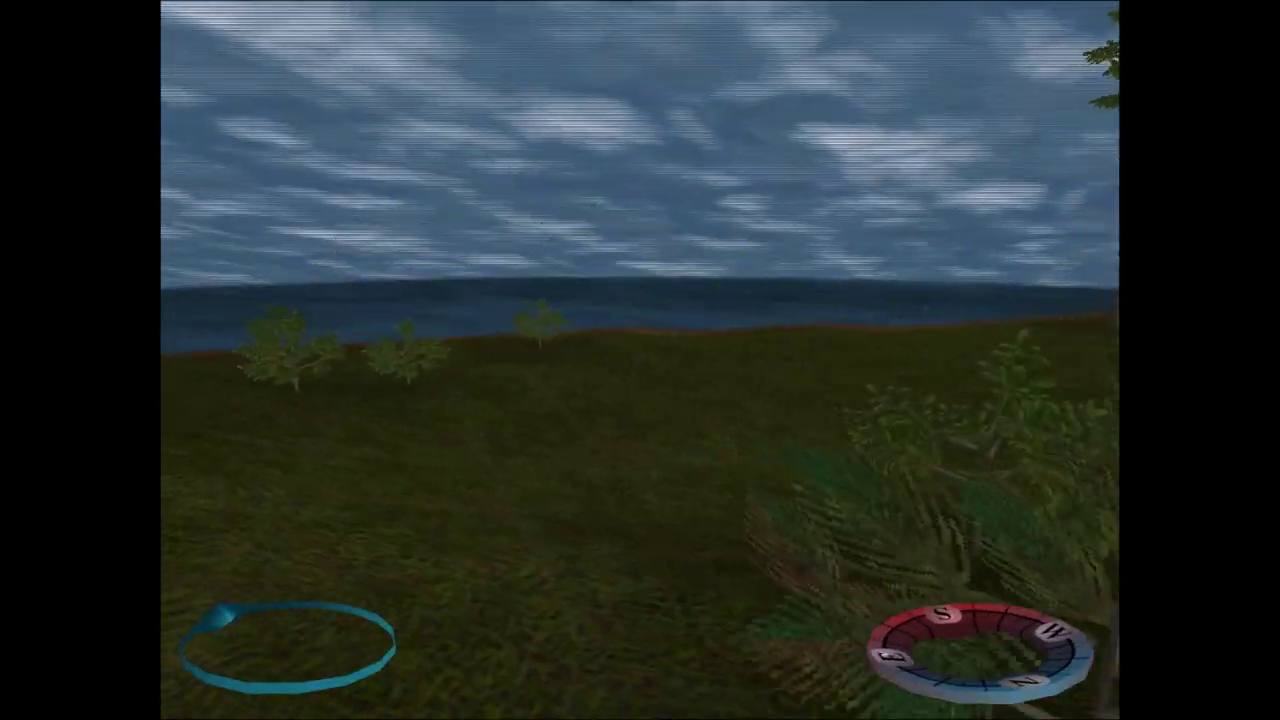
{"action": "mouse_move", "coordinate": [640, 360]}
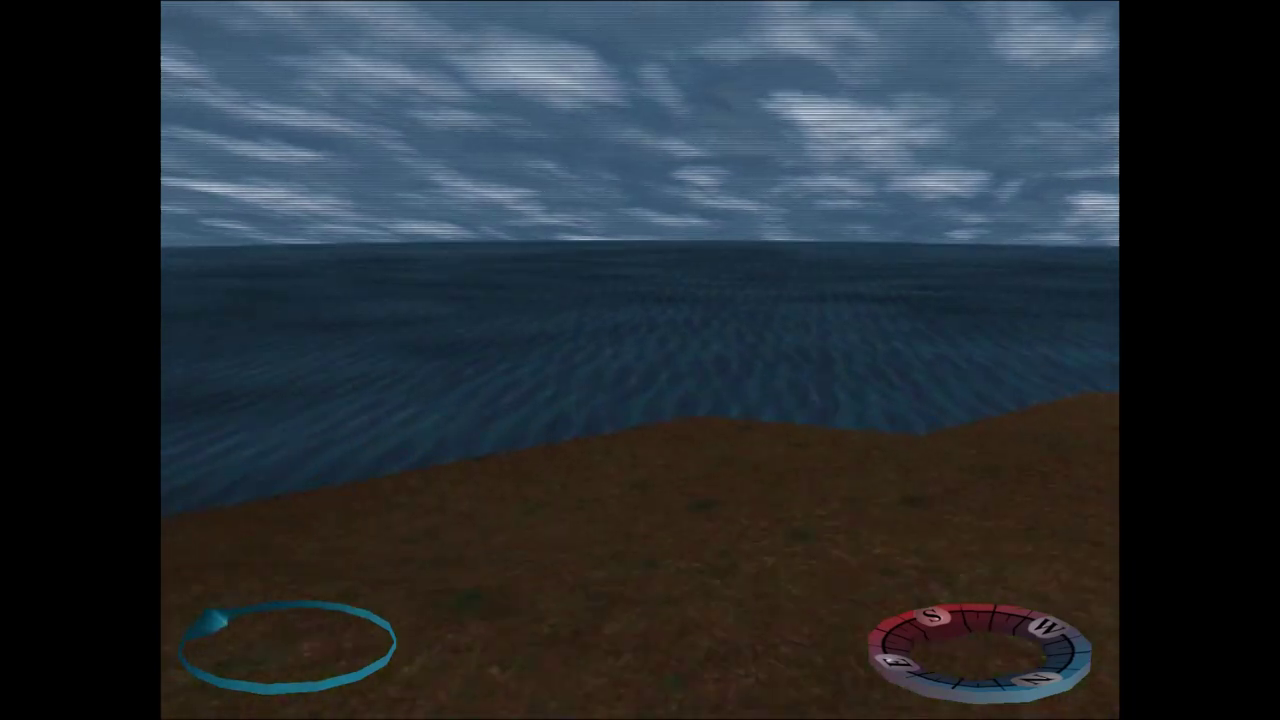
{"action": "mouse_move", "coordinate": [640, 360]}
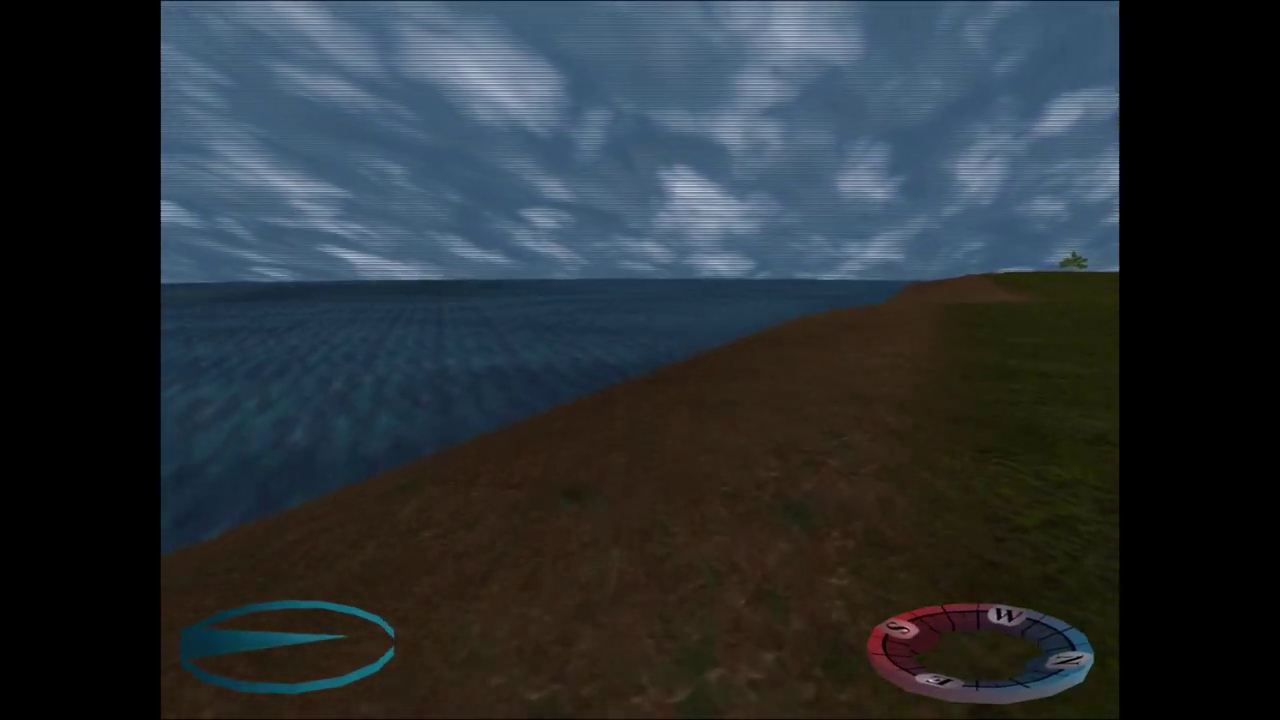
{"action": "mouse_move", "coordinate": [640, 360]}
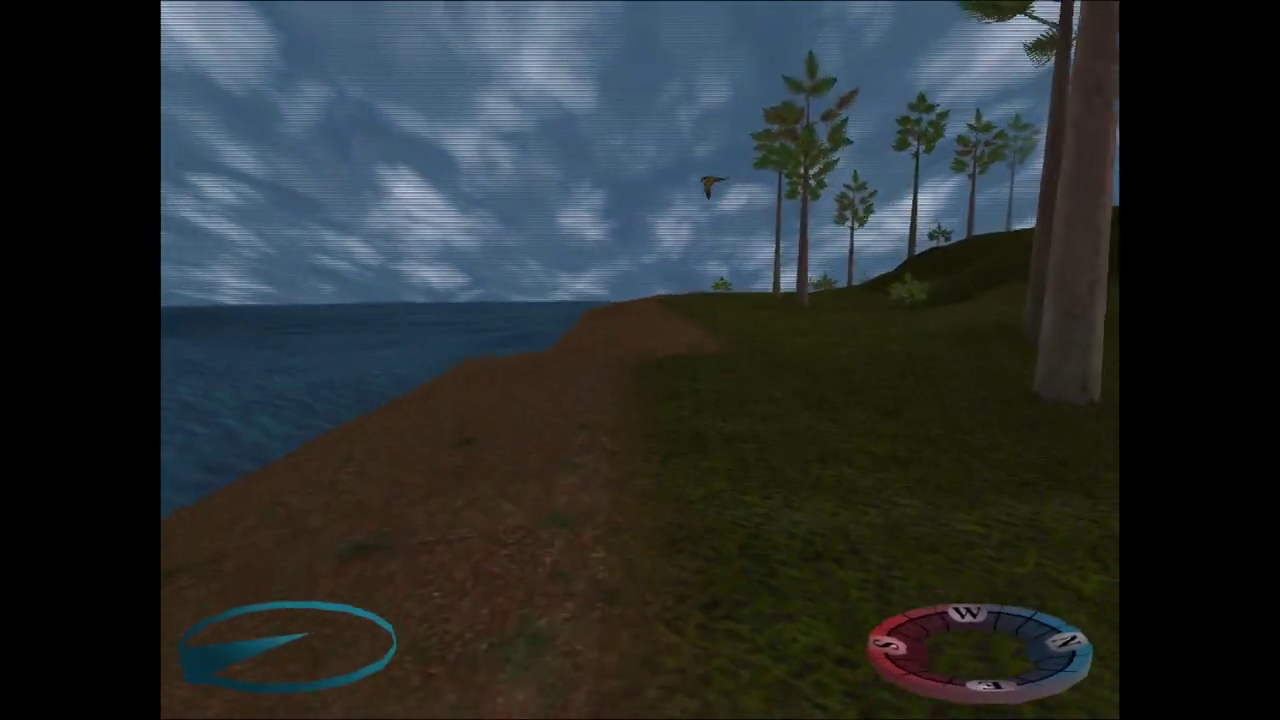
Check the map while following the dirt shoreline along the water's edge.
{"action": "key", "text": "m"}
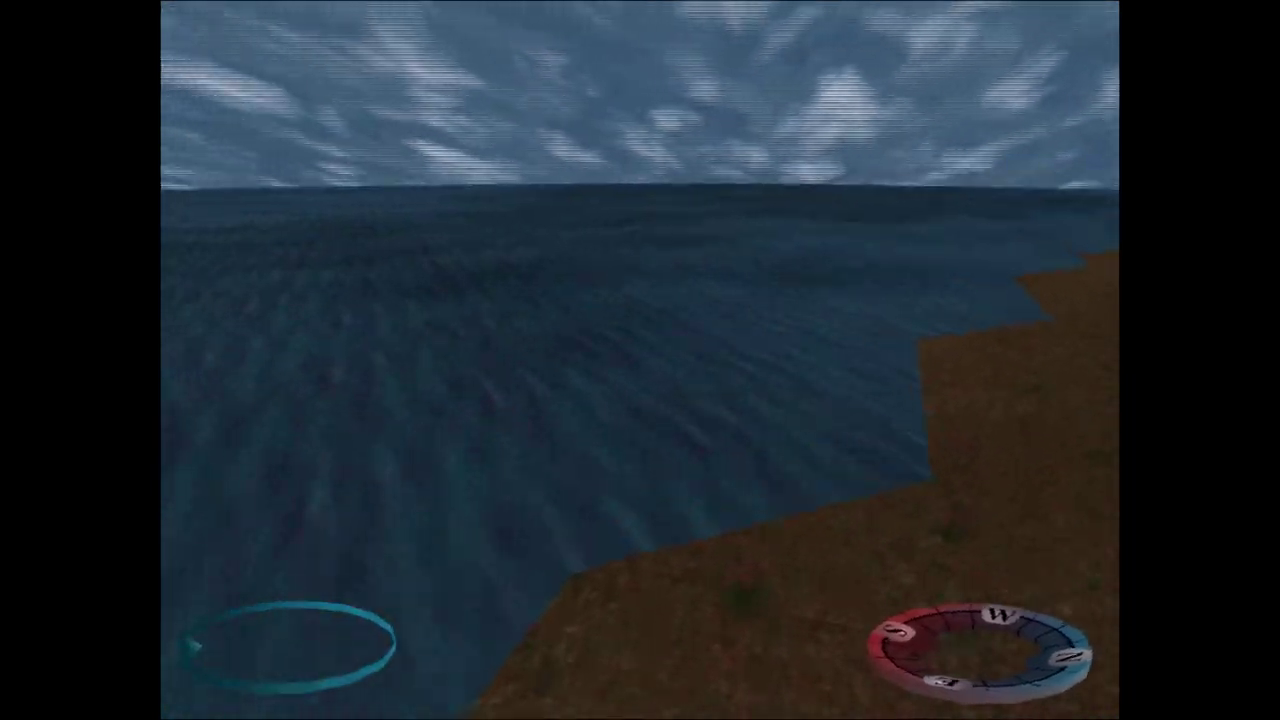
{"action": "mouse_move", "coordinate": [640, 360]}
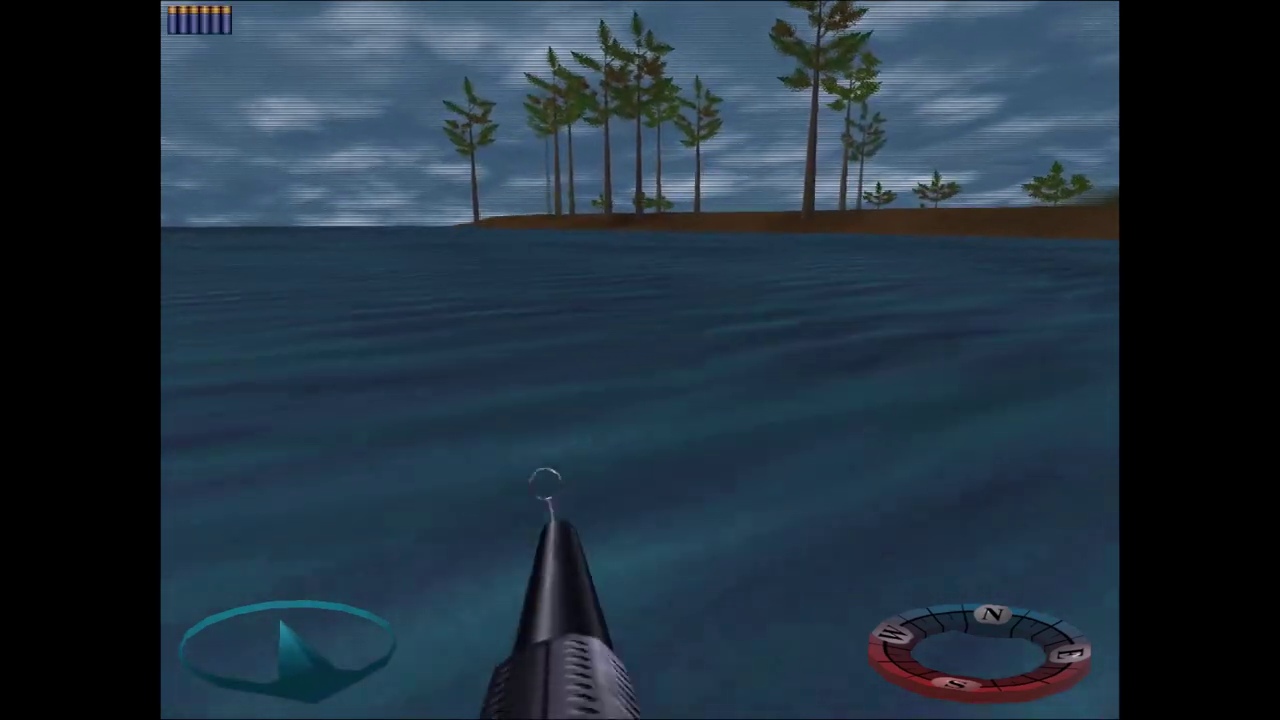
{"action": "mouse_move", "coordinate": [640, 360]}
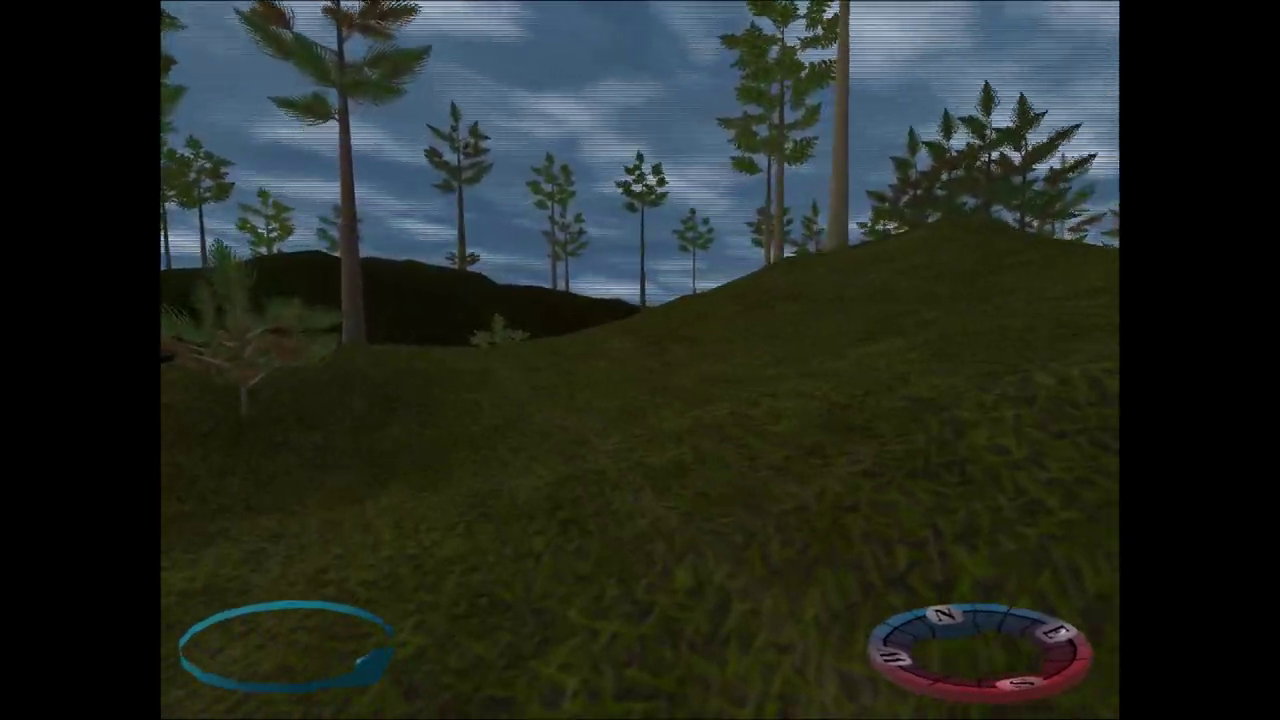
{"action": "mouse_move", "coordinate": [640, 360]}
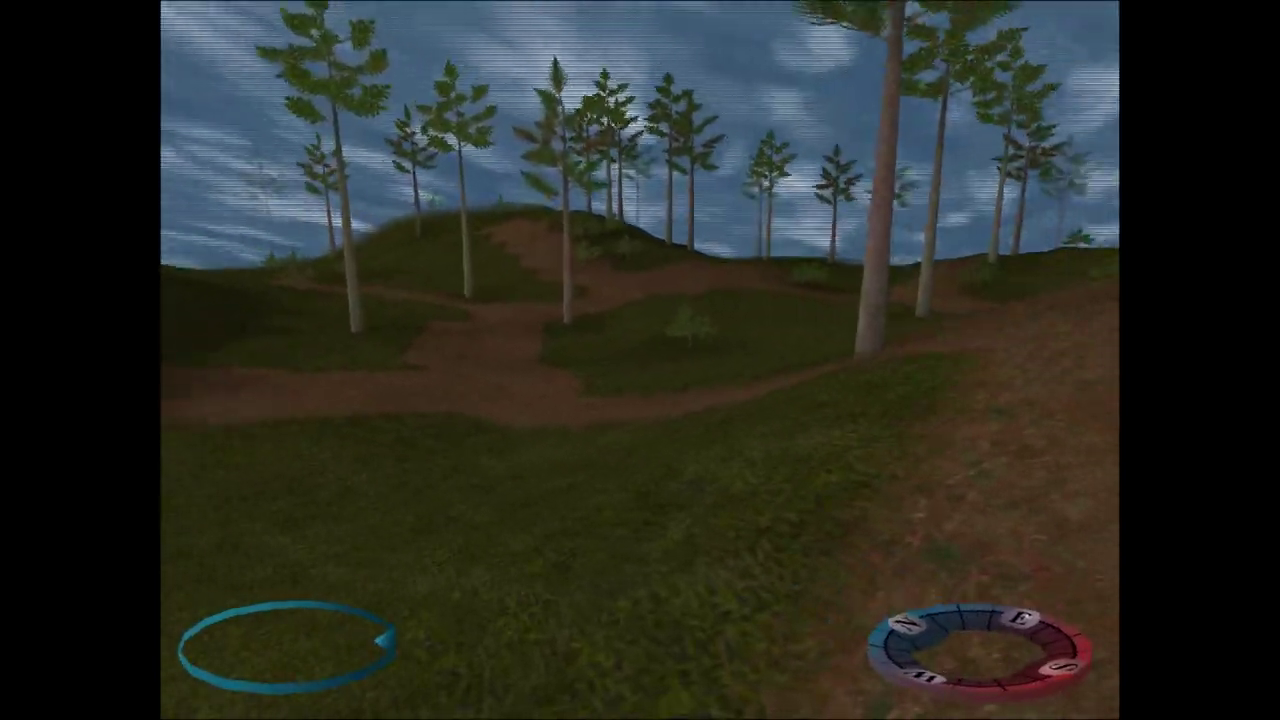
{"action": "mouse_move", "coordinate": [640, 360]}
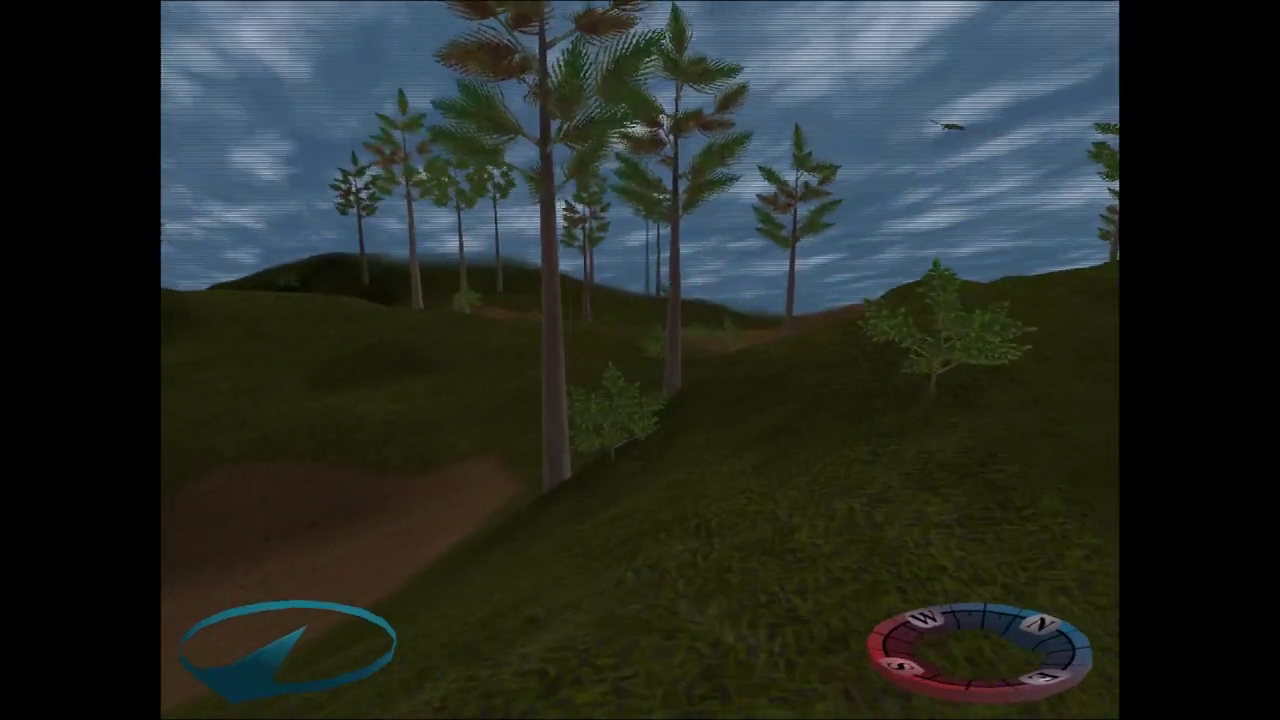
{"action": "mouse_move", "coordinate": [640, 360]}
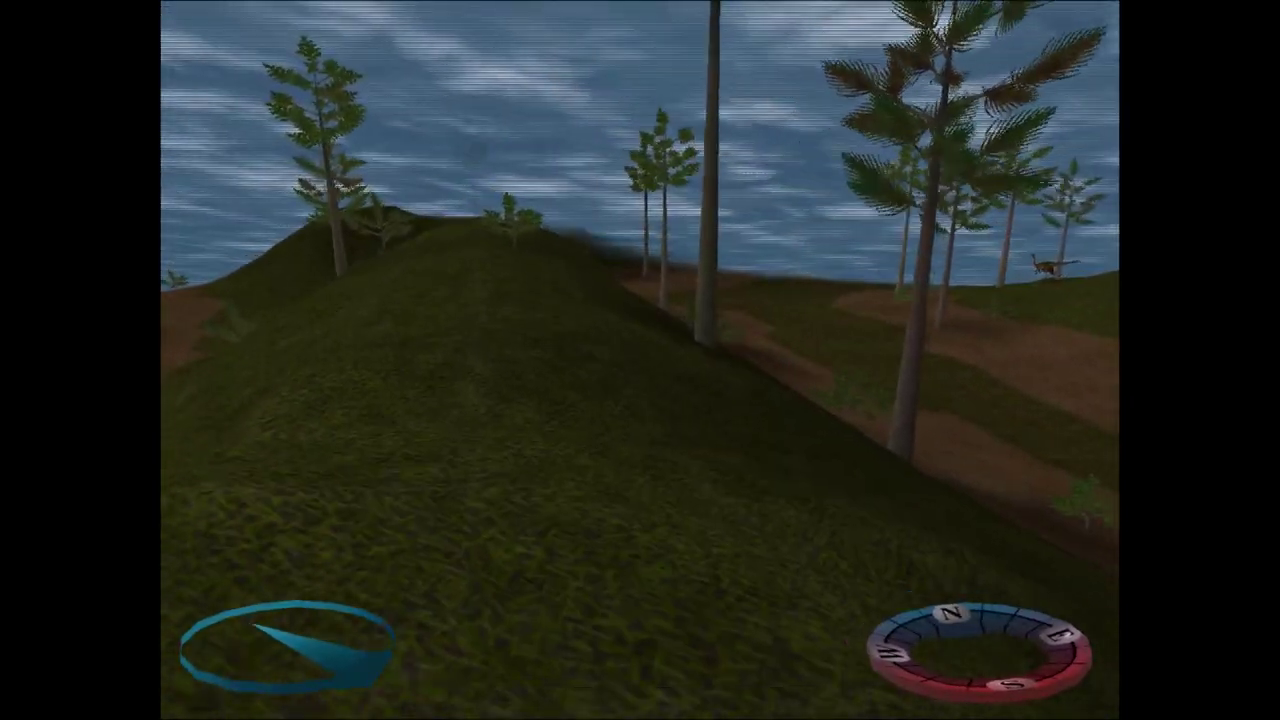
{"action": "mouse_move", "coordinate": [640, 360]}
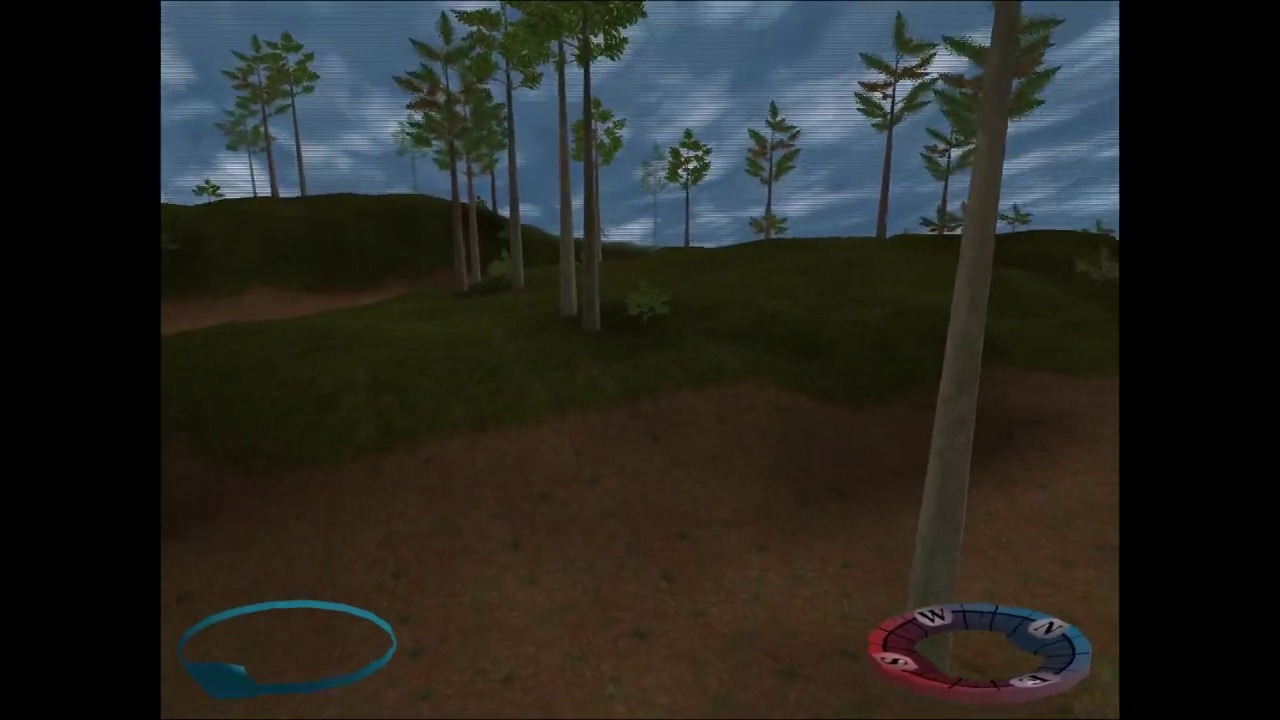
{"action": "mouse_move", "coordinate": [640, 360]}
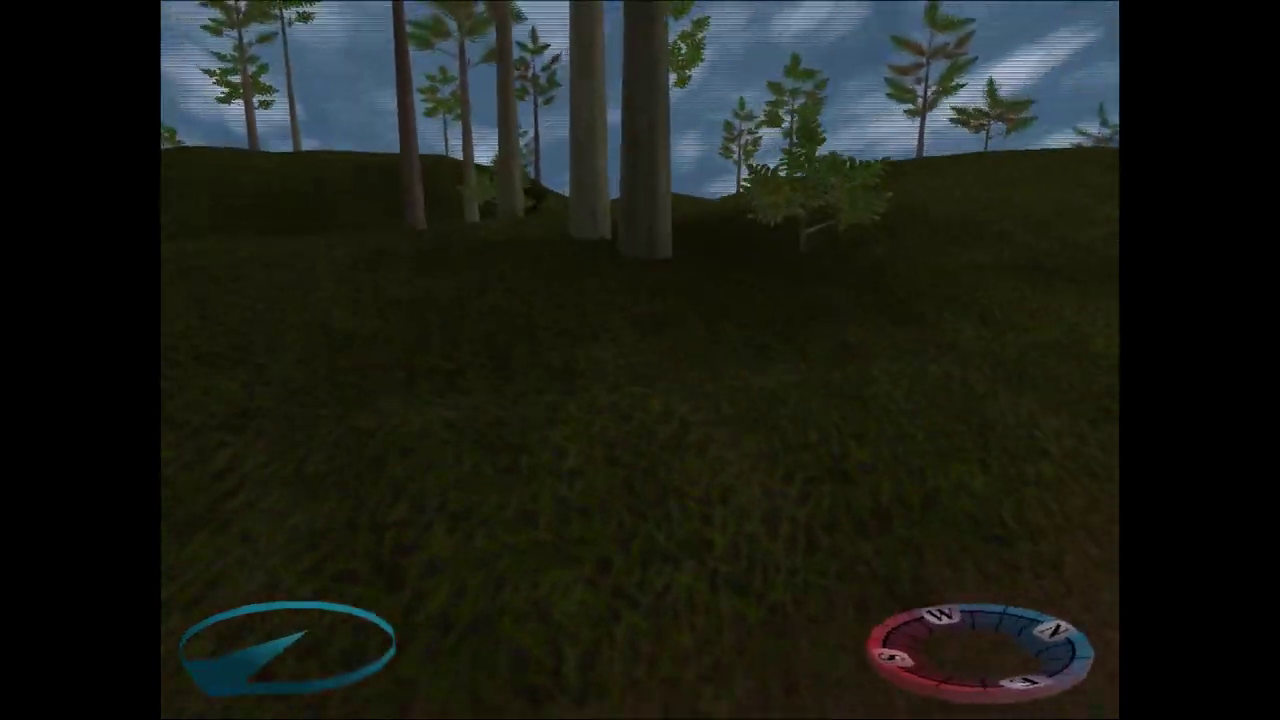
{"action": "mouse_move", "coordinate": [640, 360]}
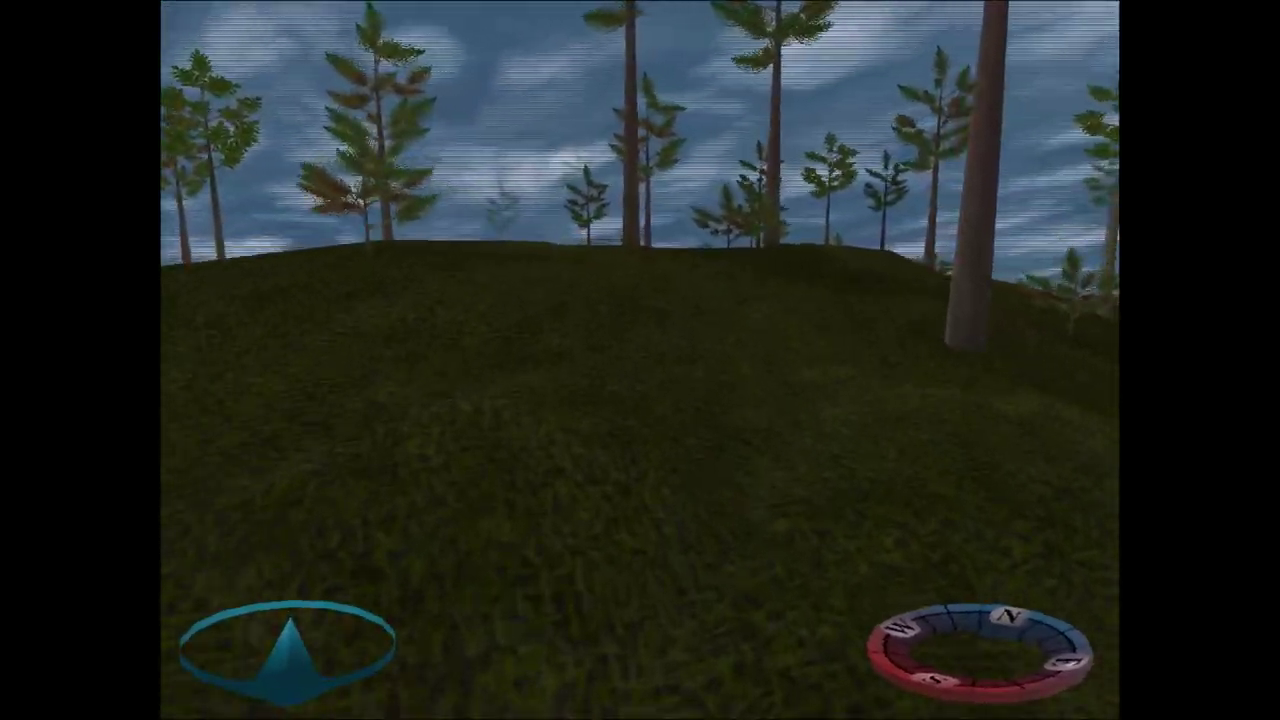
{"action": "mouse_move", "coordinate": [640, 360]}
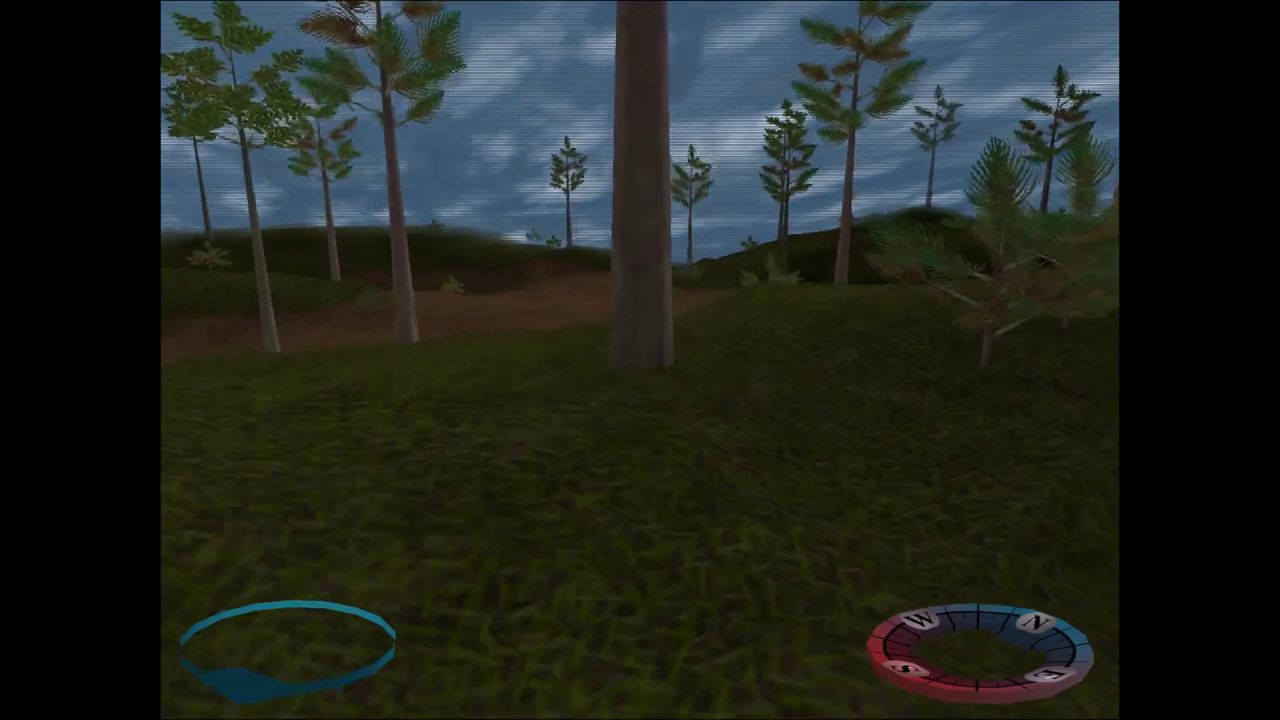
{"action": "mouse_move", "coordinate": [640, 360]}
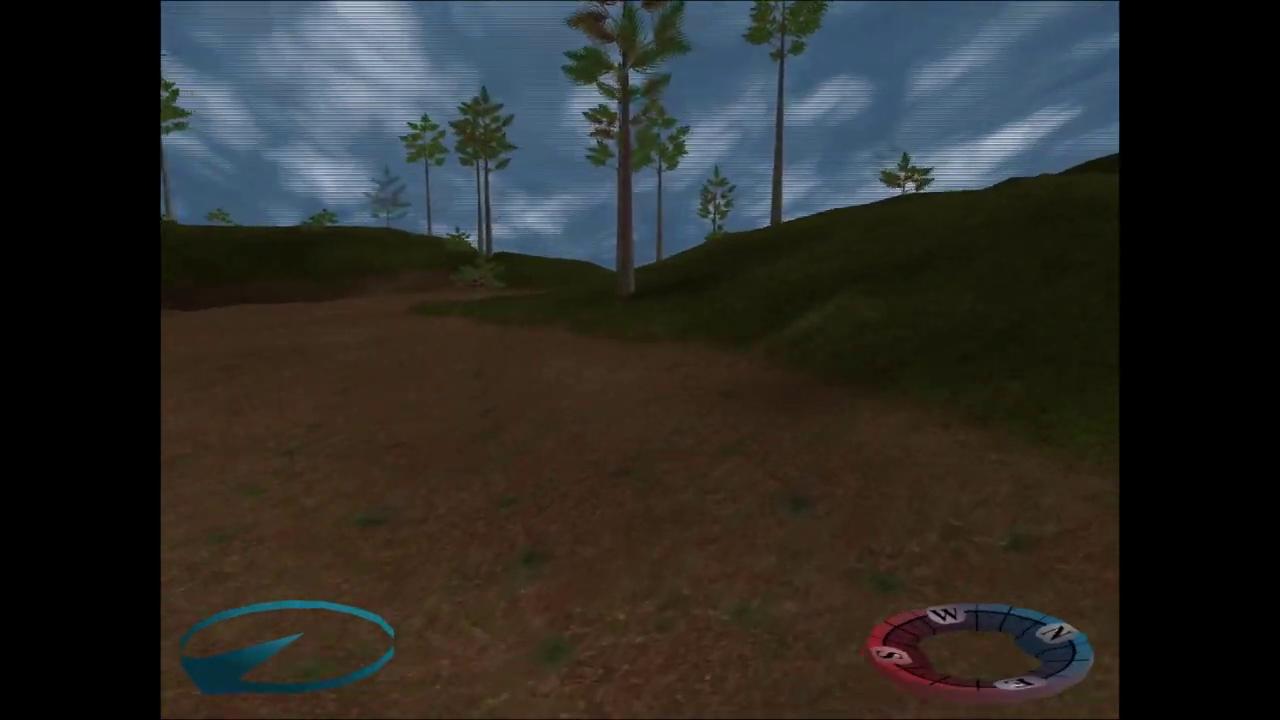
{"action": "mouse_move", "coordinate": [640, 360]}
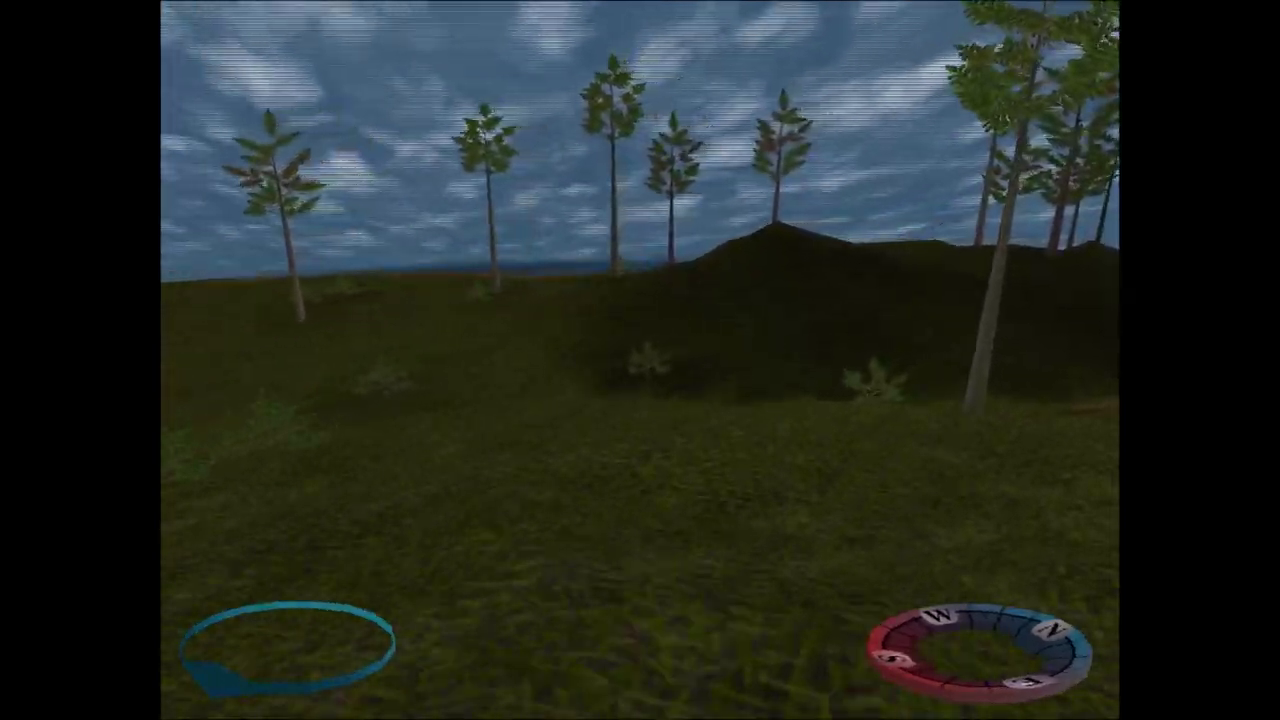
{"action": "mouse_move", "coordinate": [640, 360]}
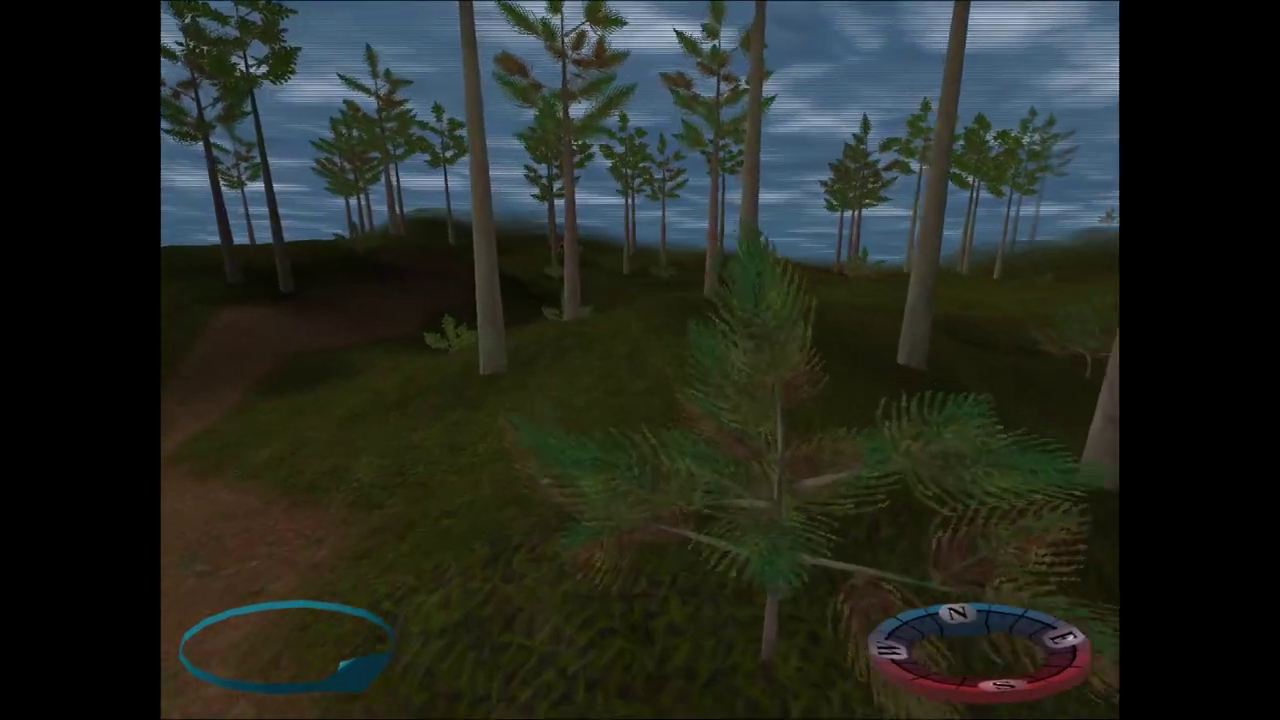
{"action": "mouse_move", "coordinate": [640, 360]}
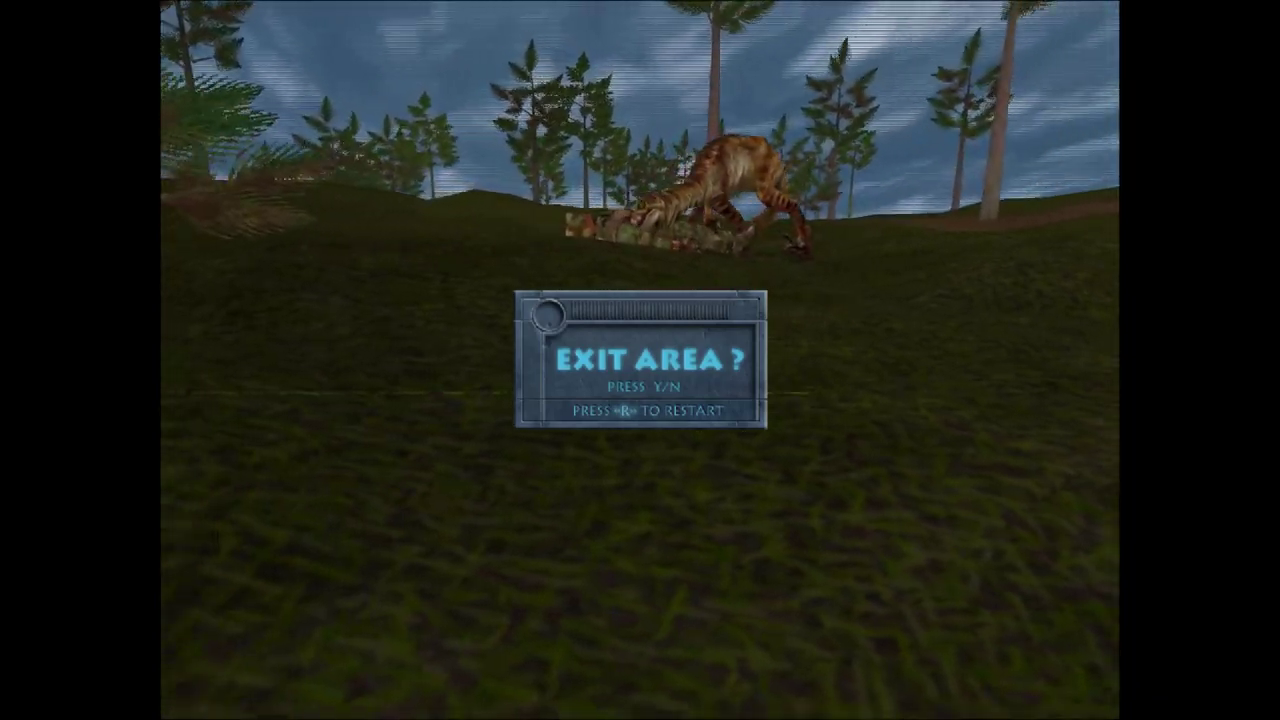
Answer No to the Exit Area prompt and resume hunting across the hillsides.
{"action": "key", "text": "n"}
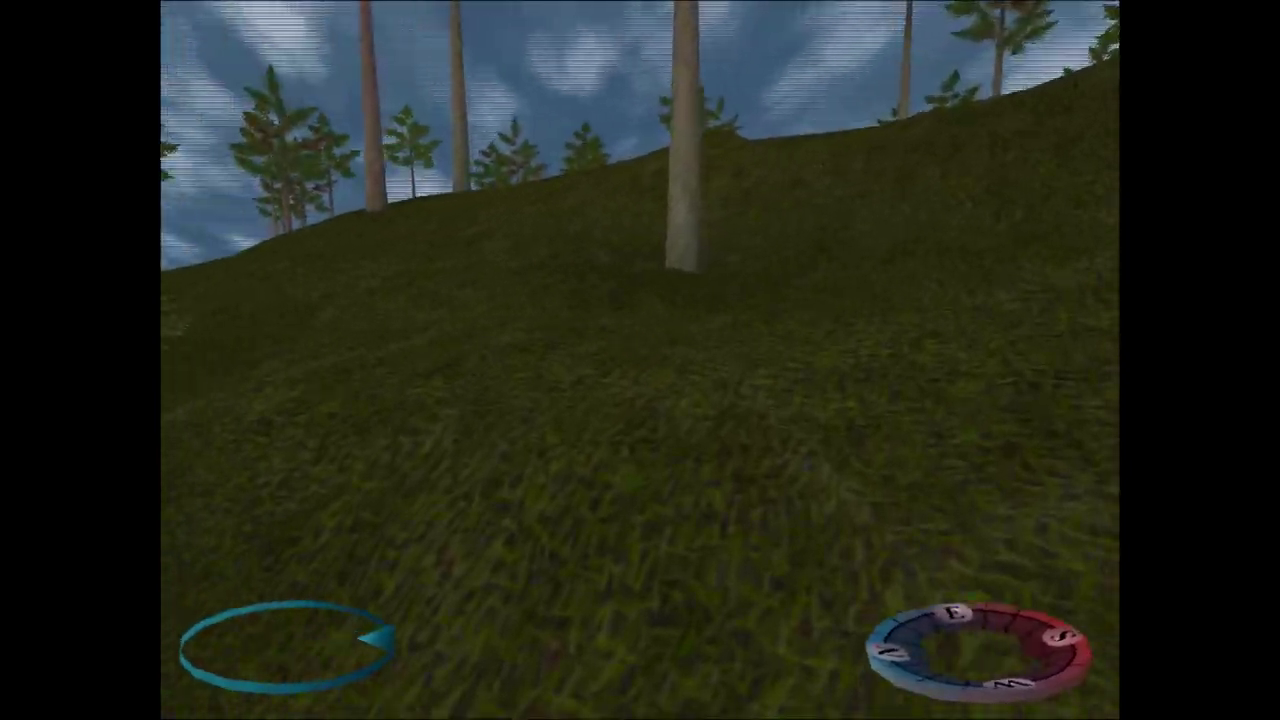
{"action": "mouse_move", "coordinate": [640, 360]}
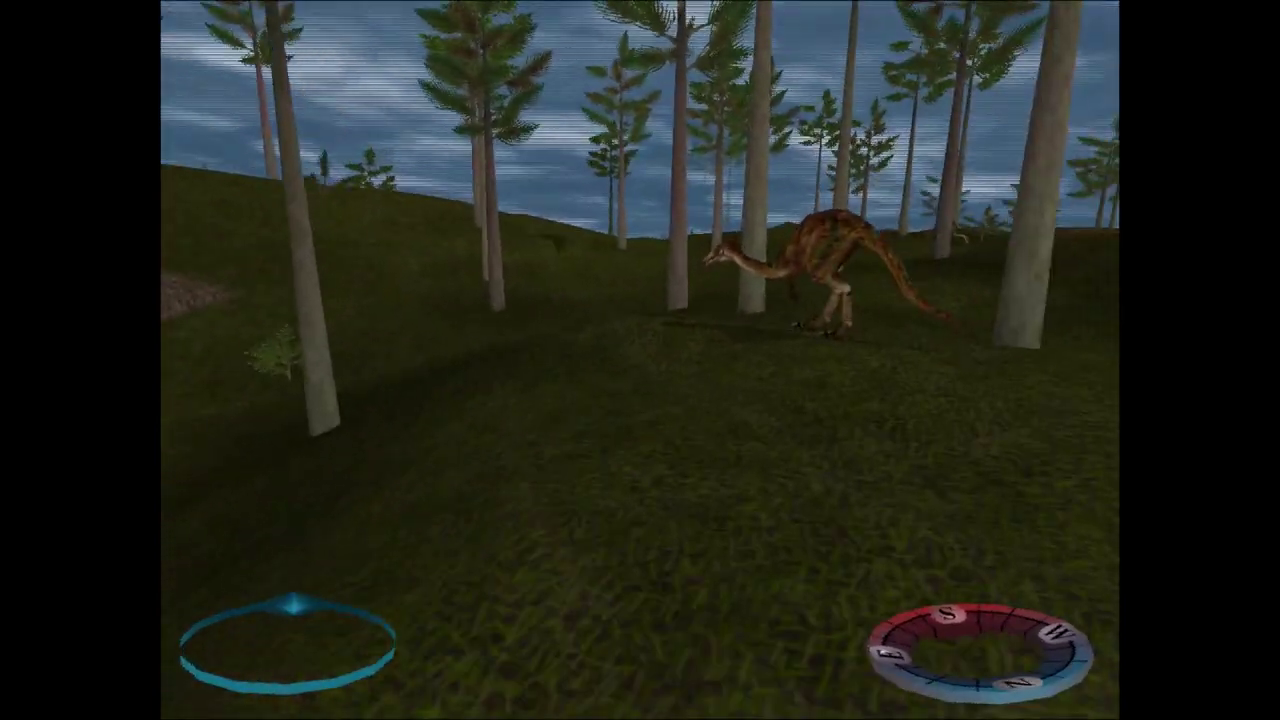
{"action": "mouse_move", "coordinate": [640, 360]}
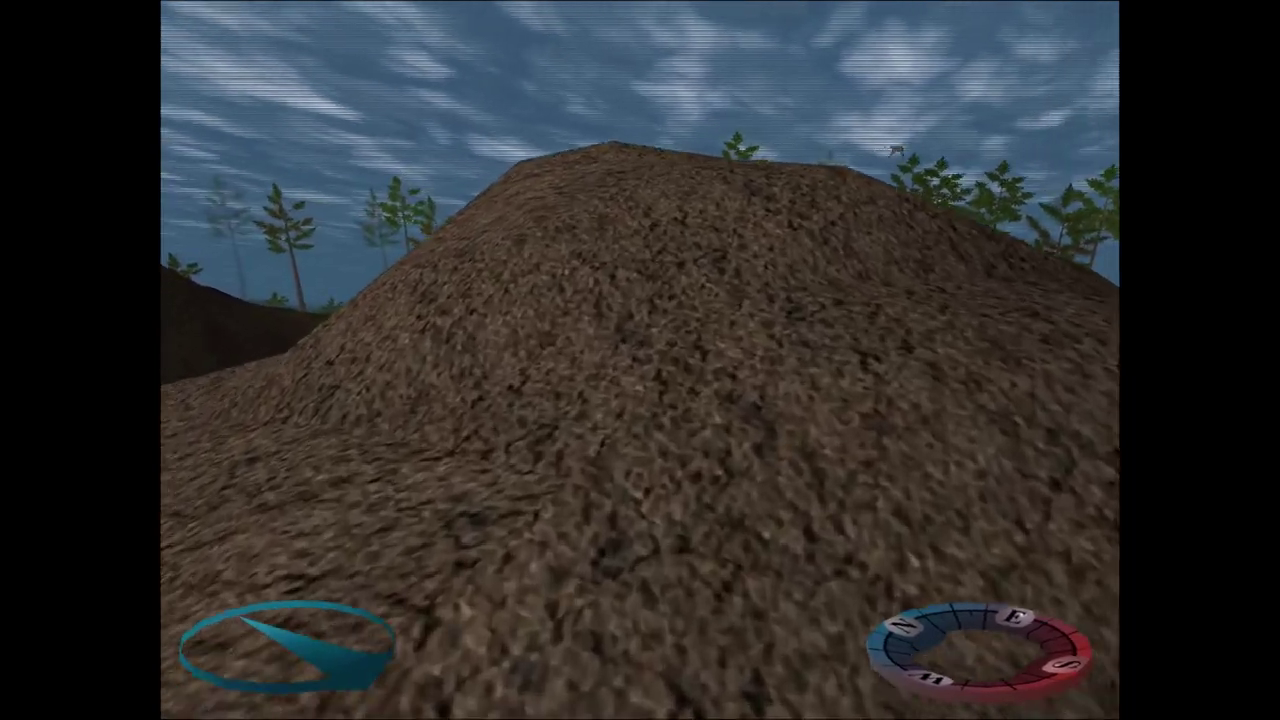
{"action": "mouse_move", "coordinate": [640, 360]}
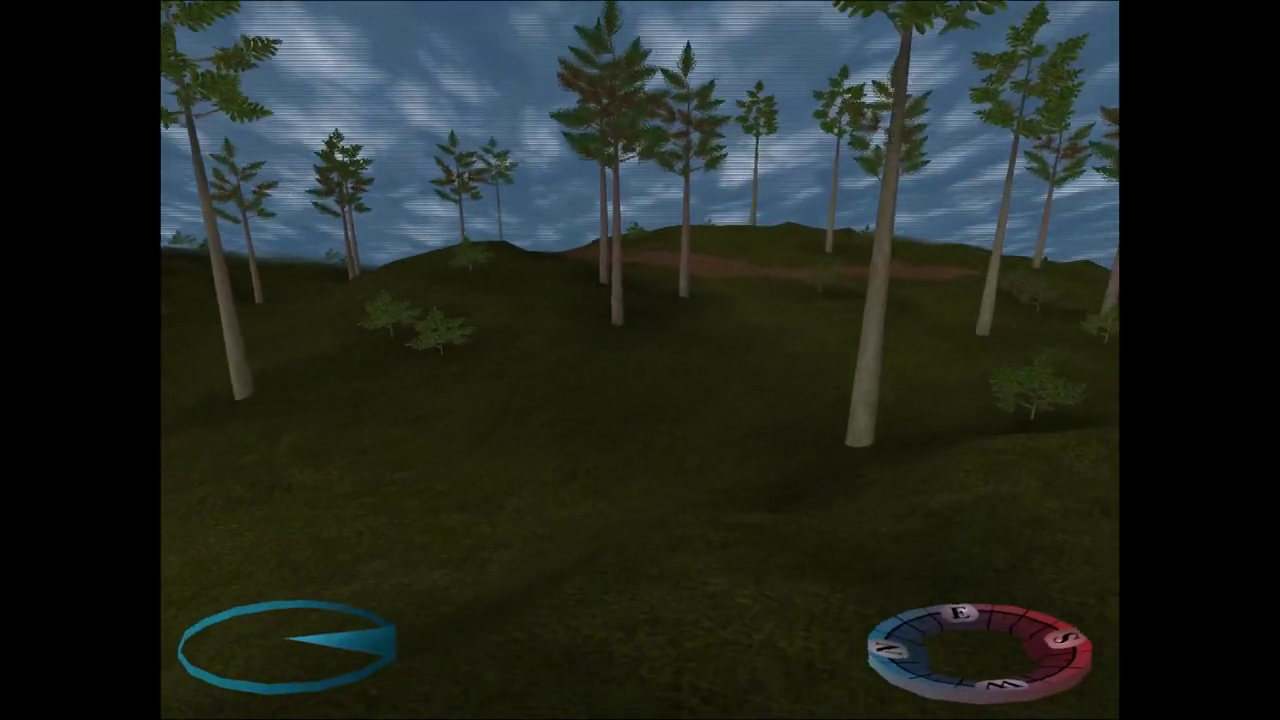
{"action": "mouse_move", "coordinate": [640, 360]}
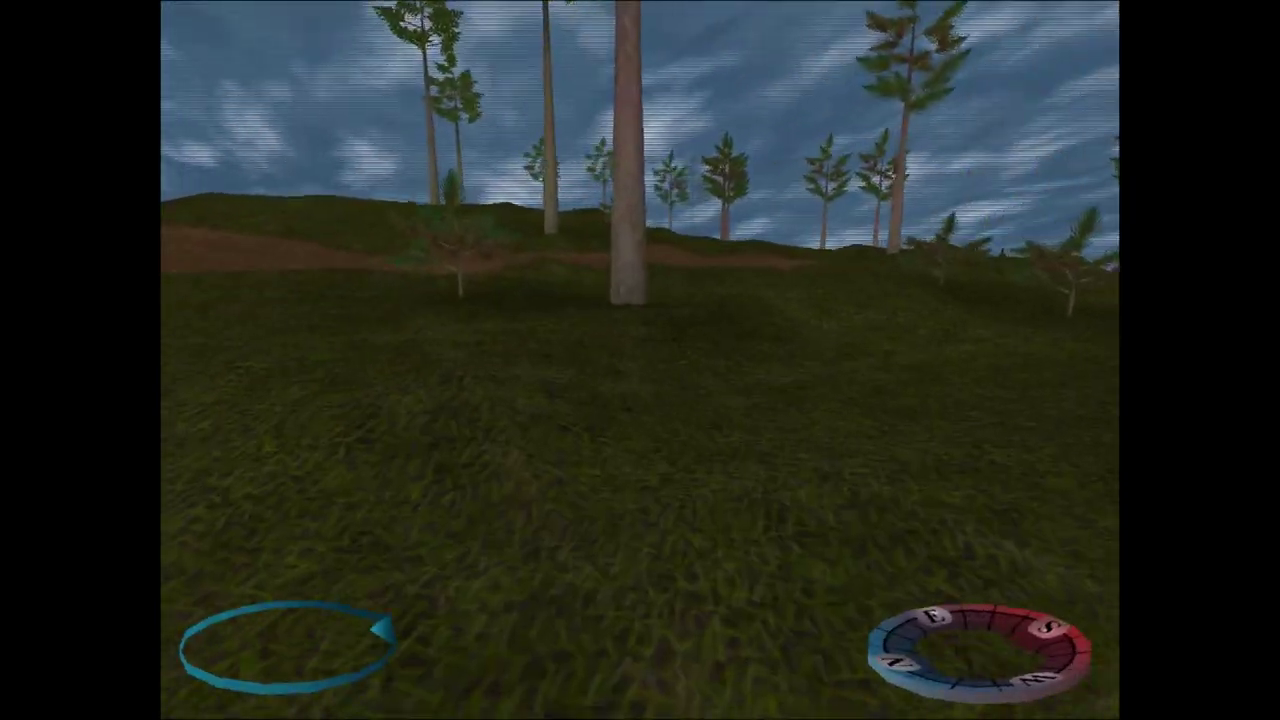
{"action": "mouse_move", "coordinate": [640, 360]}
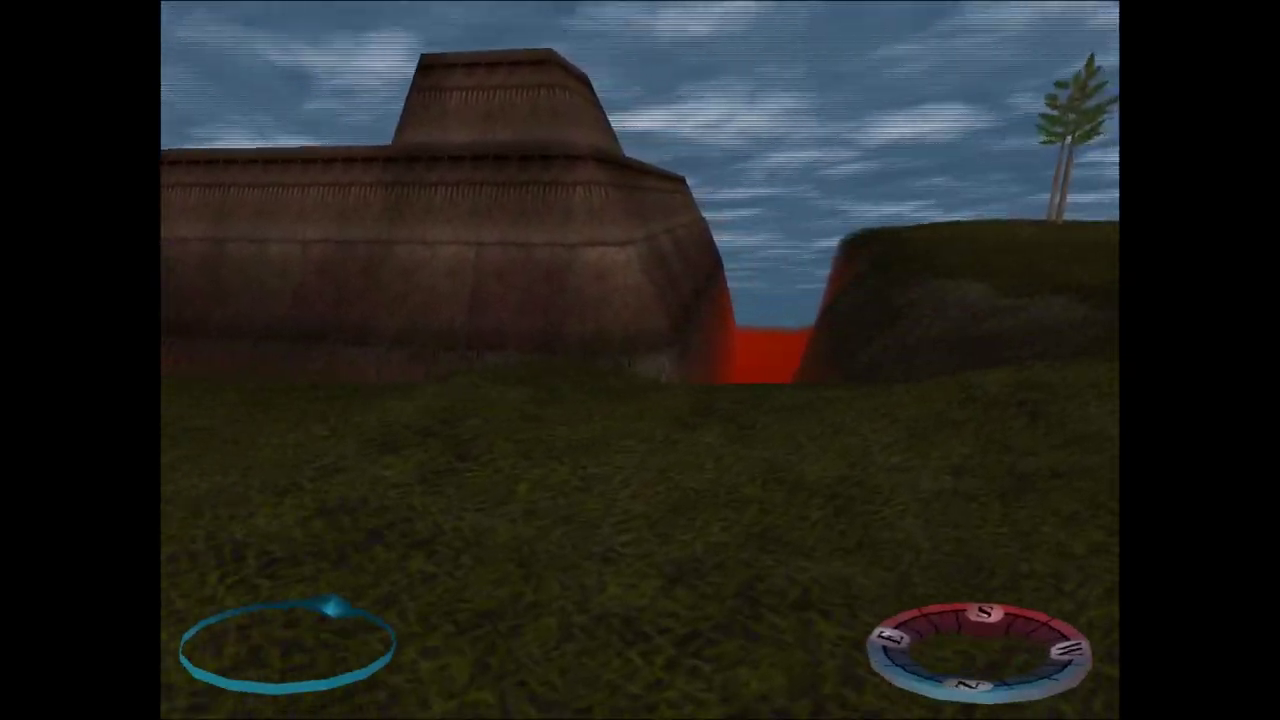
{"action": "mouse_move", "coordinate": [640, 360]}
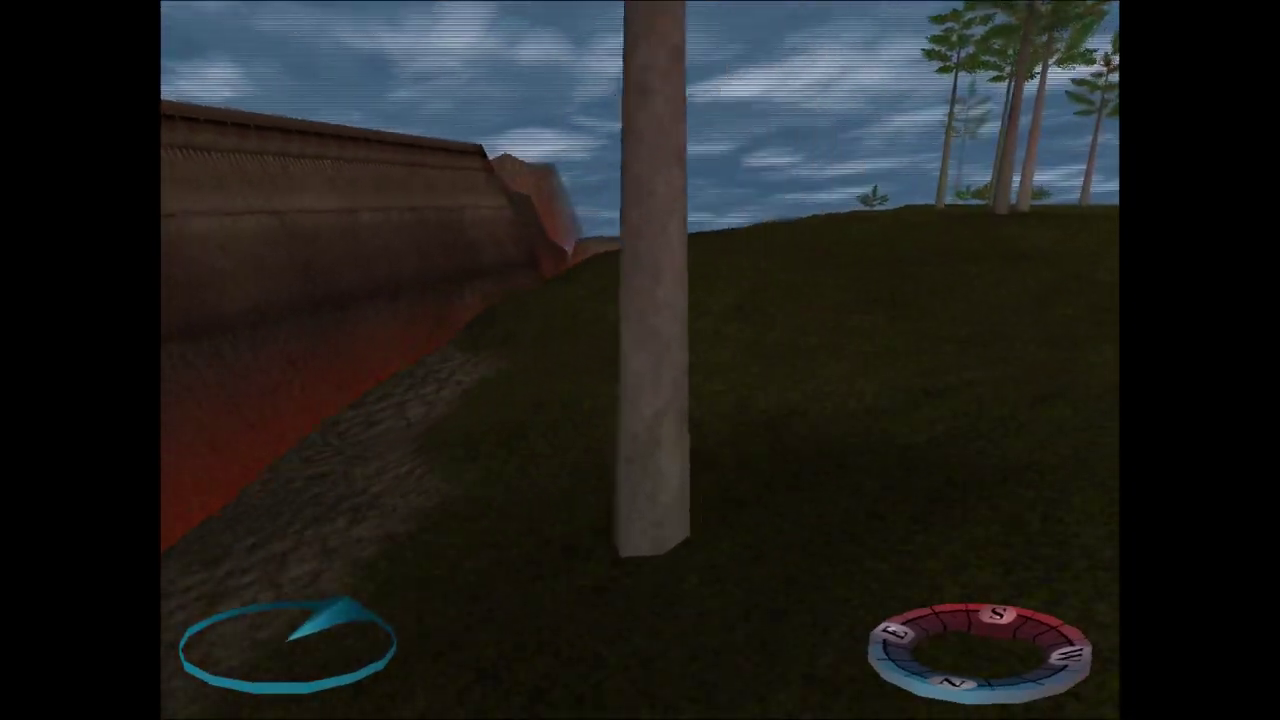
{"action": "mouse_move", "coordinate": [640, 360]}
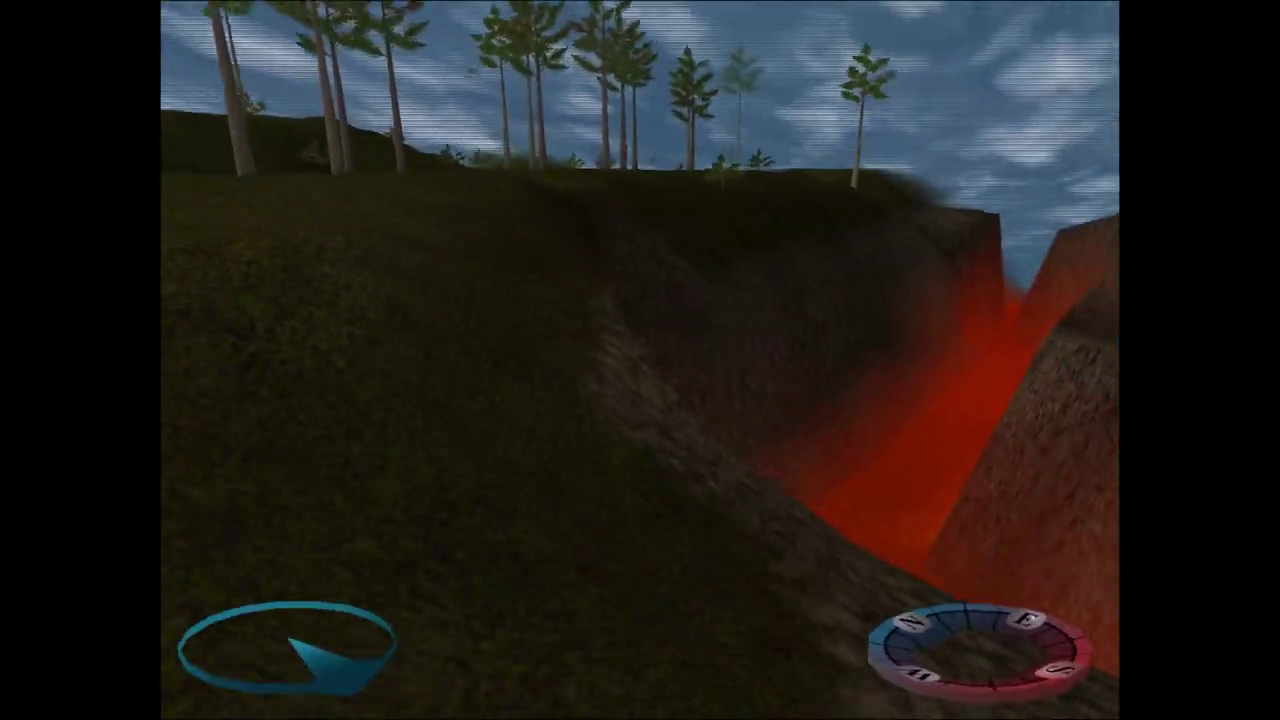
{"action": "mouse_move", "coordinate": [640, 360]}
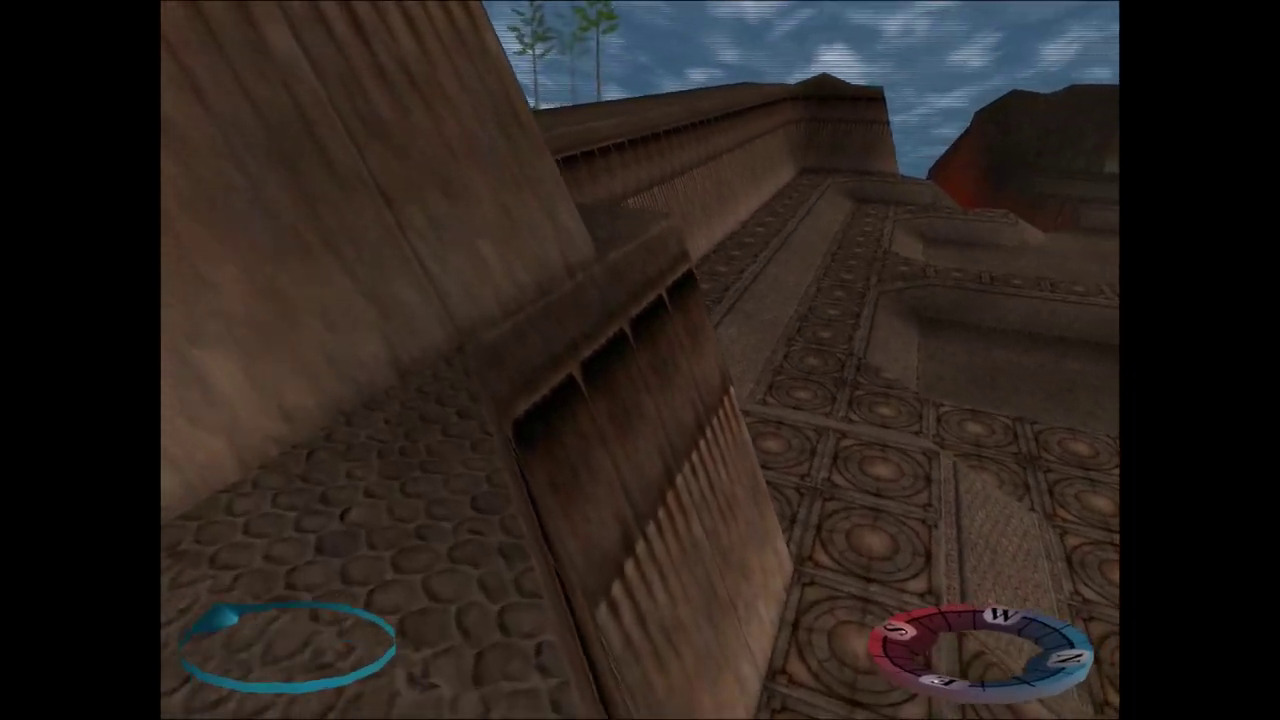
{"action": "mouse_move", "coordinate": [640, 360]}
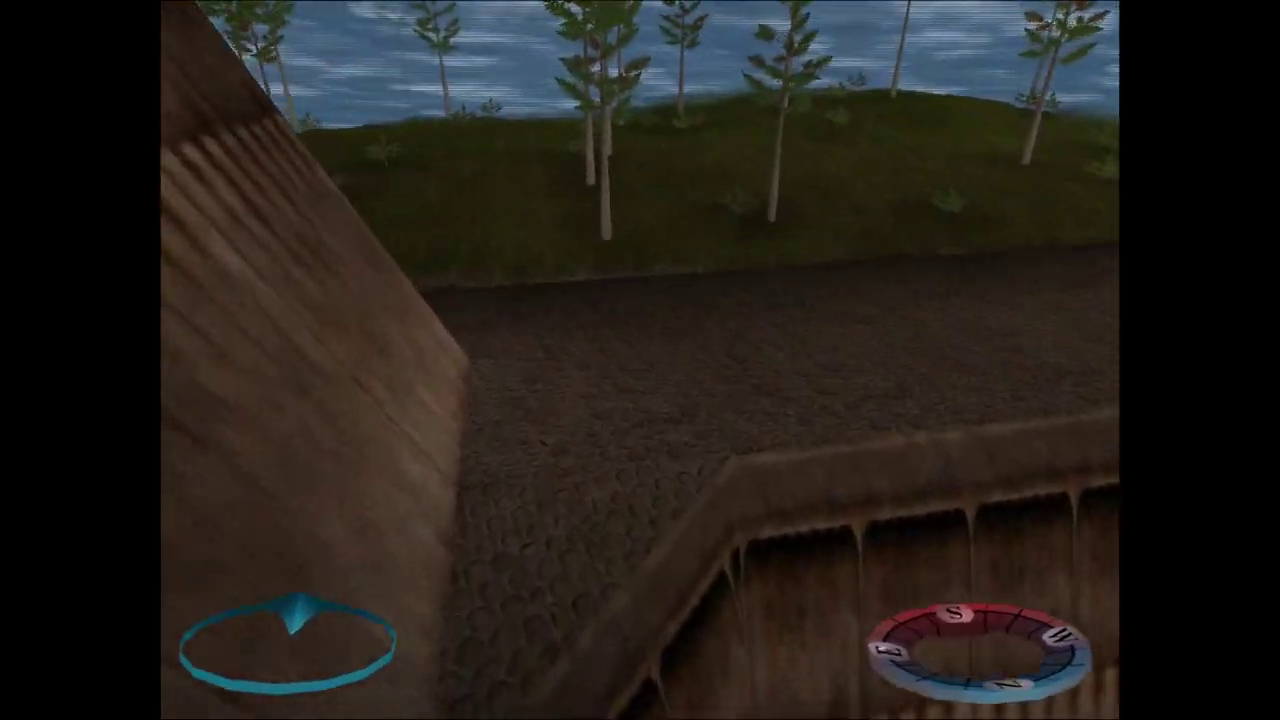
{"action": "mouse_move", "coordinate": [640, 360]}
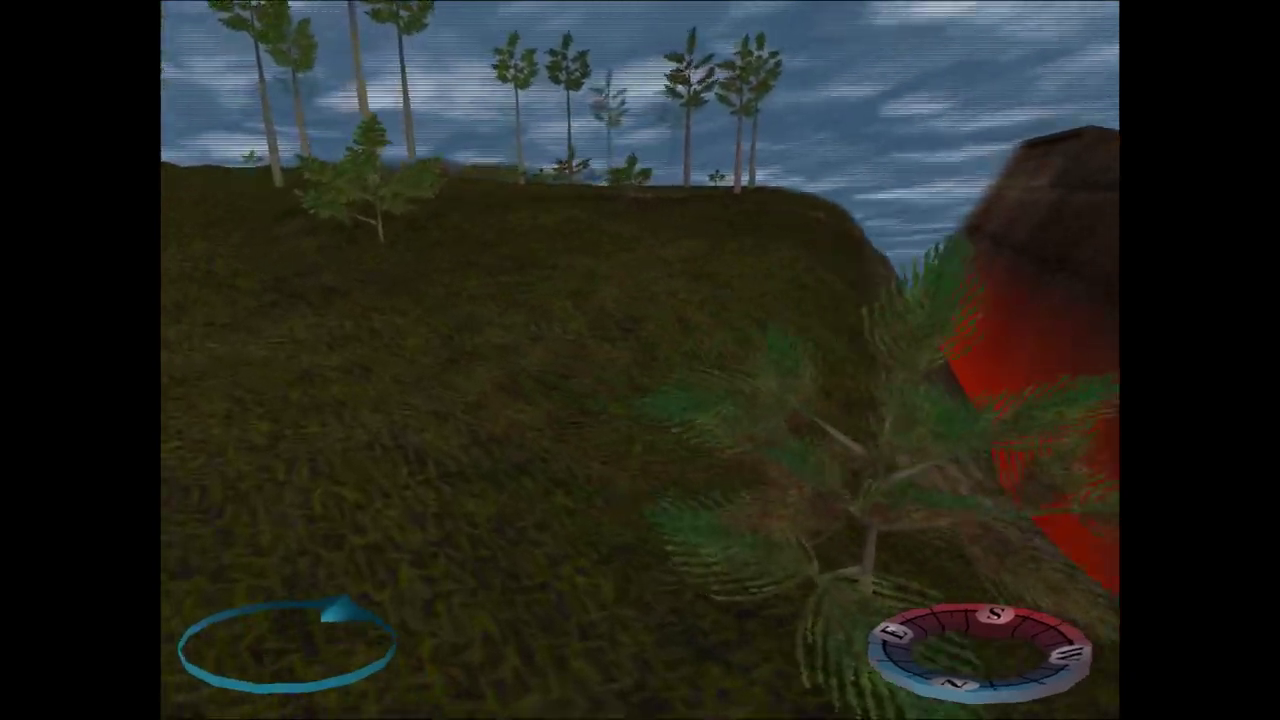
{"action": "mouse_move", "coordinate": [640, 360]}
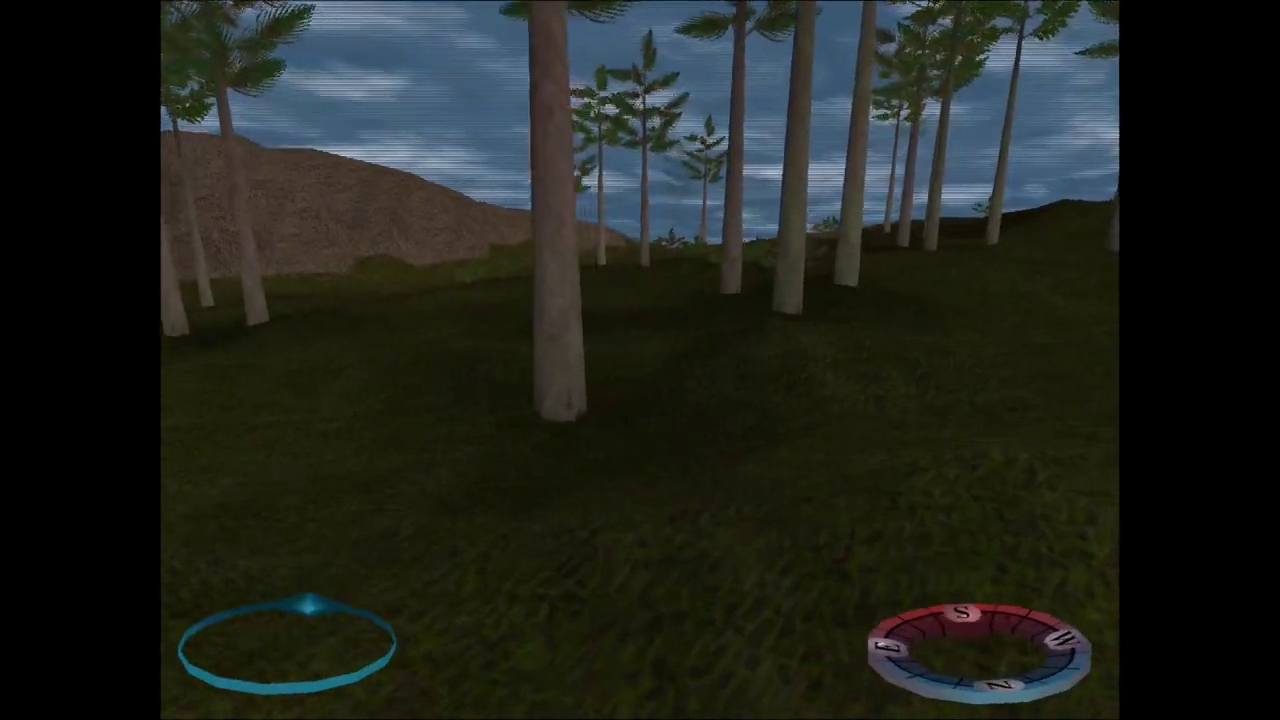
{"action": "mouse_move", "coordinate": [640, 360]}
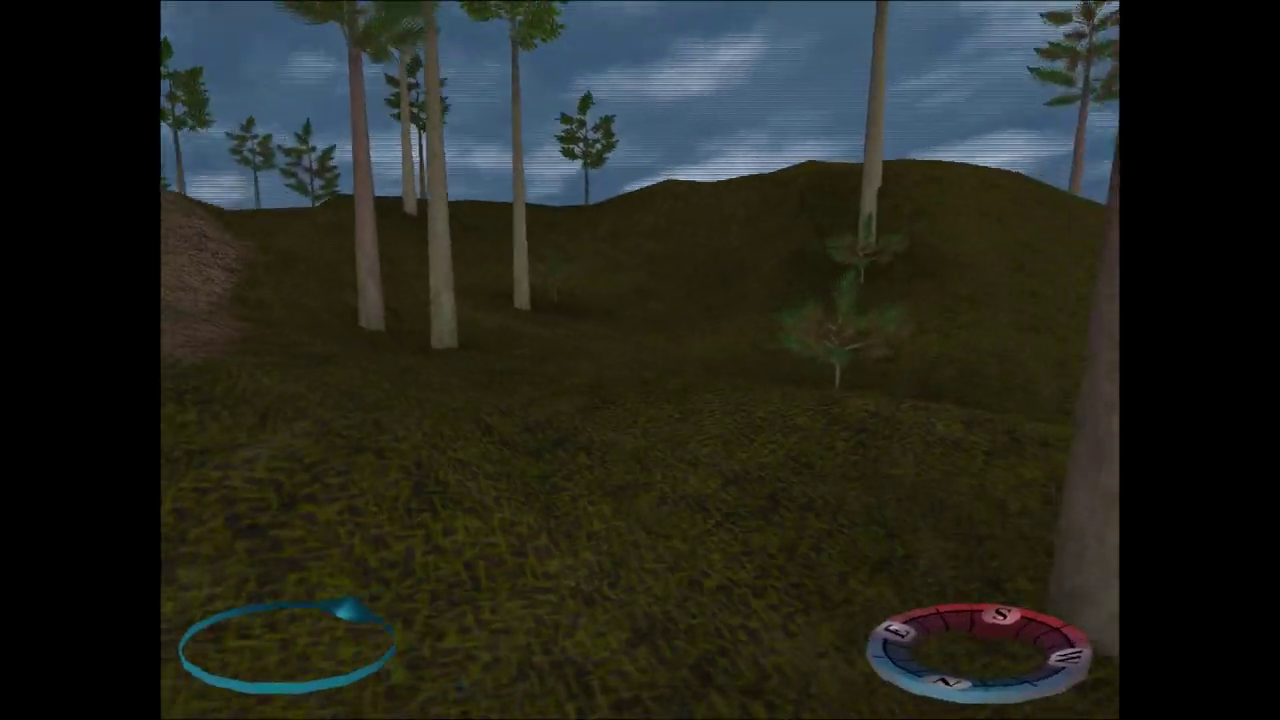
{"action": "mouse_move", "coordinate": [640, 360]}
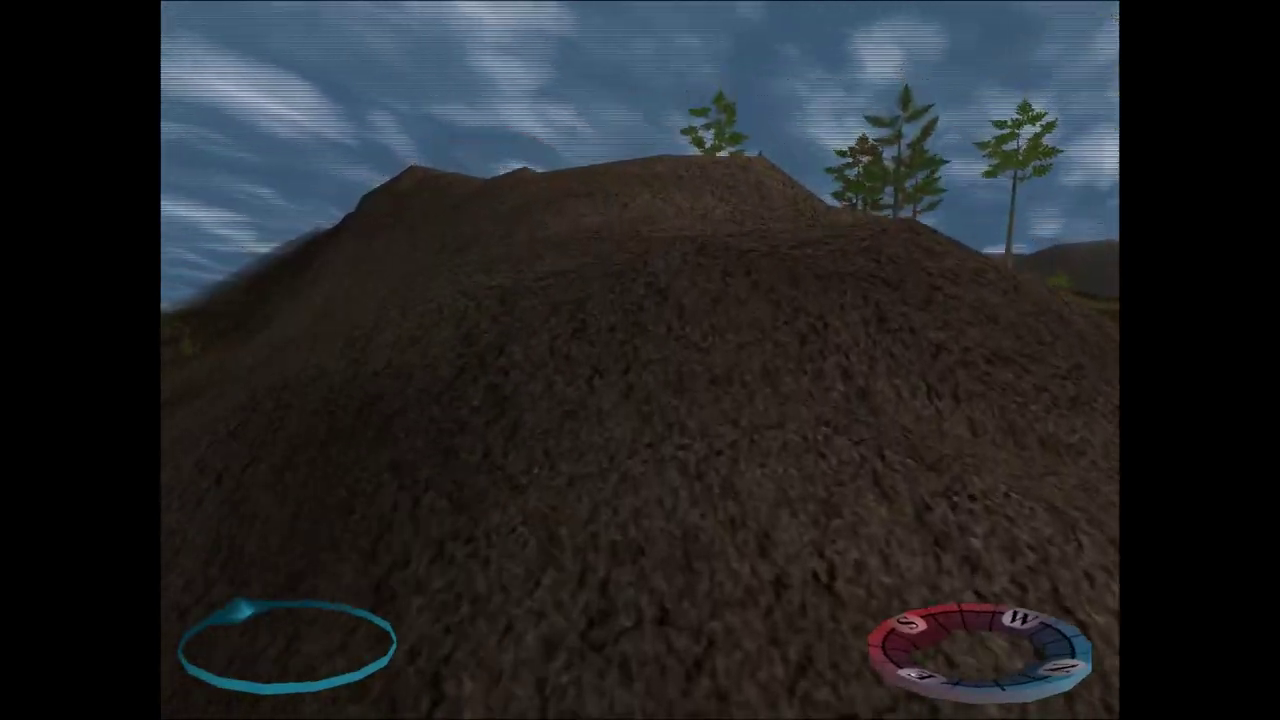
{"action": "mouse_move", "coordinate": [640, 360]}
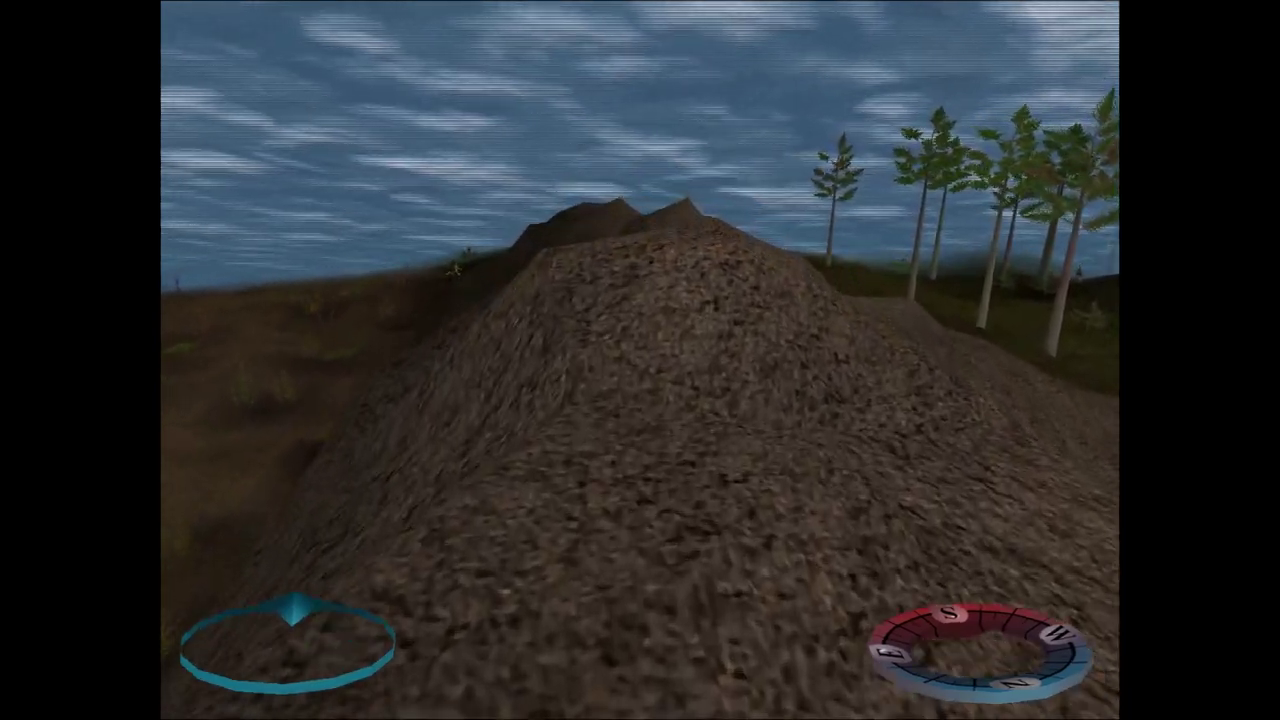
{"action": "mouse_move", "coordinate": [640, 360]}
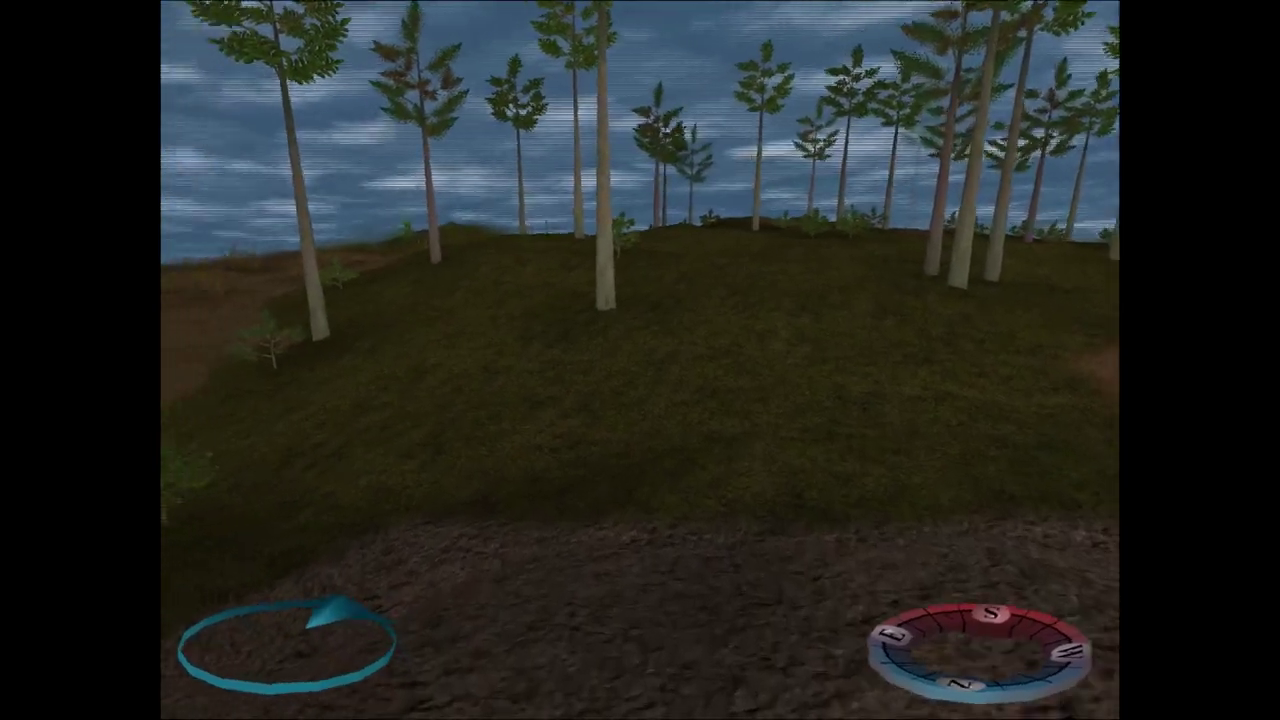
{"action": "mouse_move", "coordinate": [640, 360]}
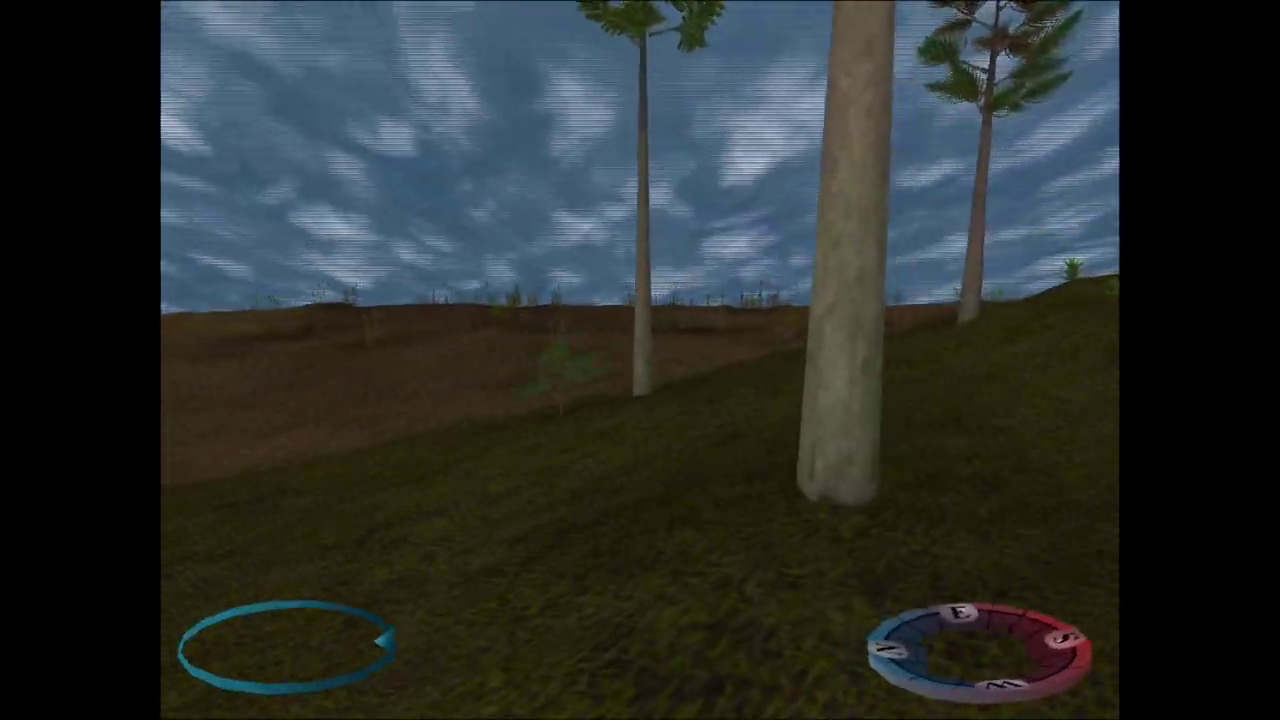
{"action": "mouse_move", "coordinate": [640, 360]}
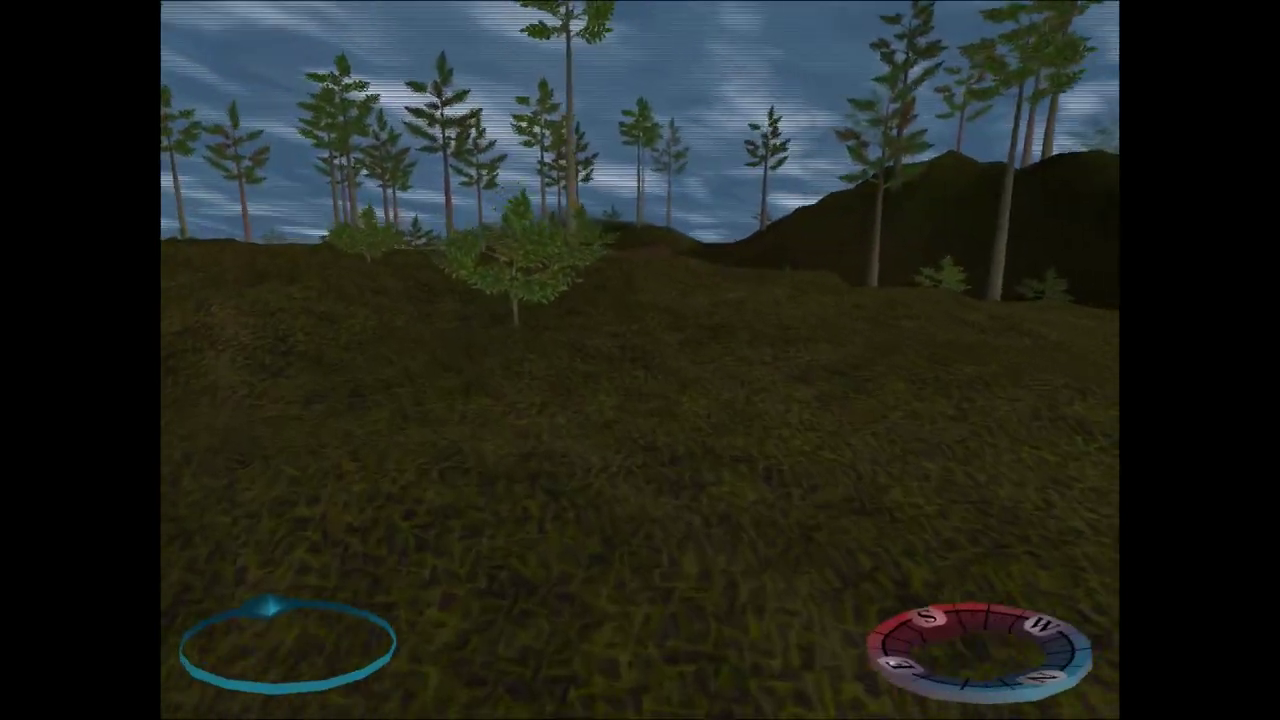
{"action": "mouse_move", "coordinate": [640, 360]}
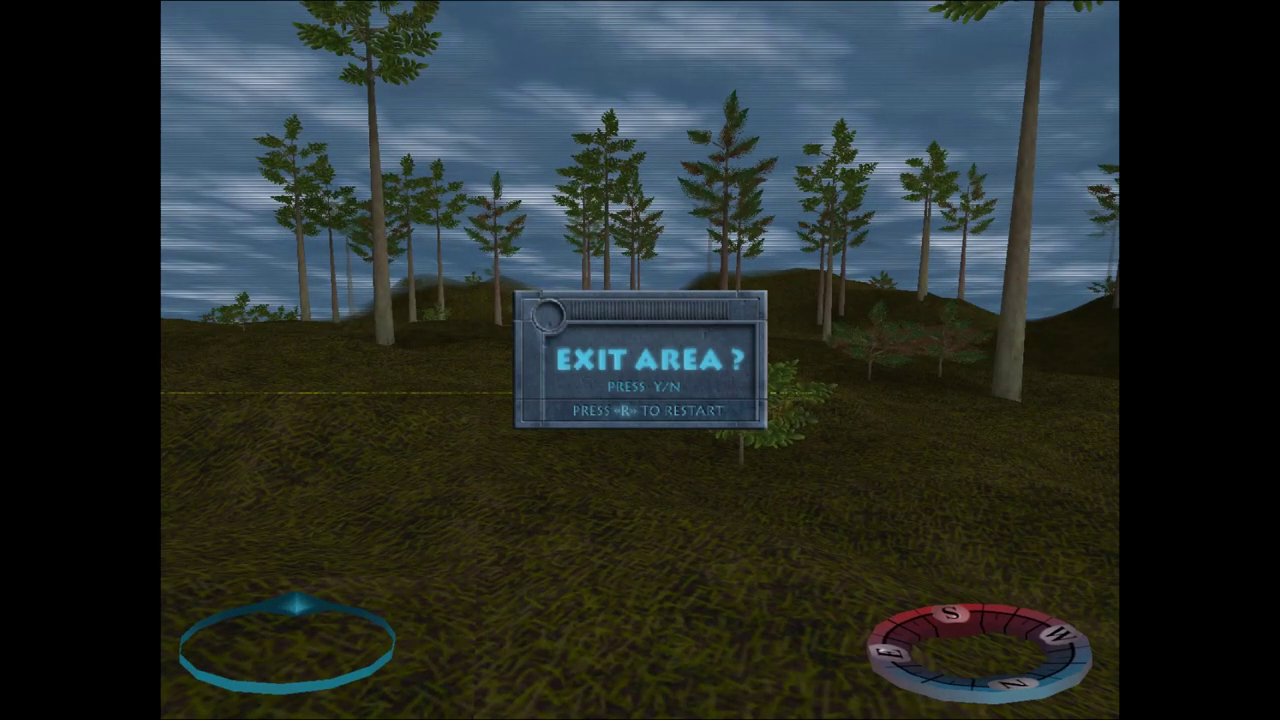
Answer Yes to the Exit Area prompt, starting the evacuation countdown.
{"action": "key", "text": "y"}
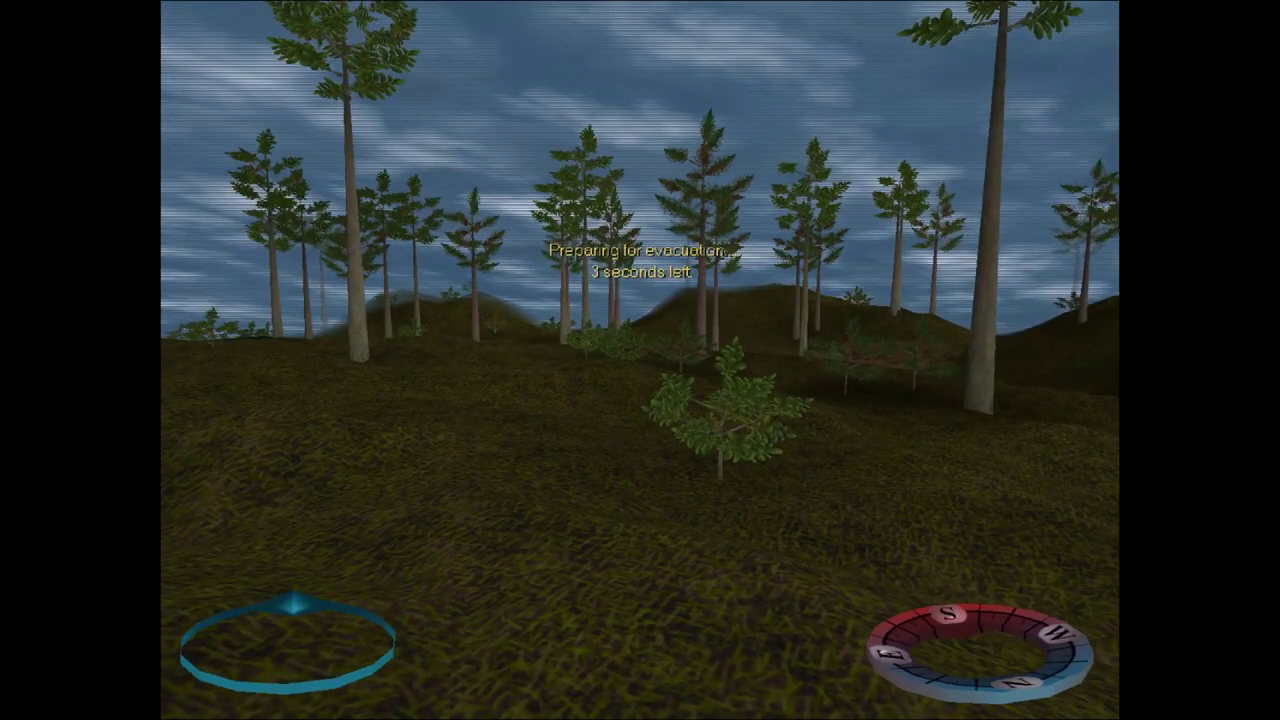